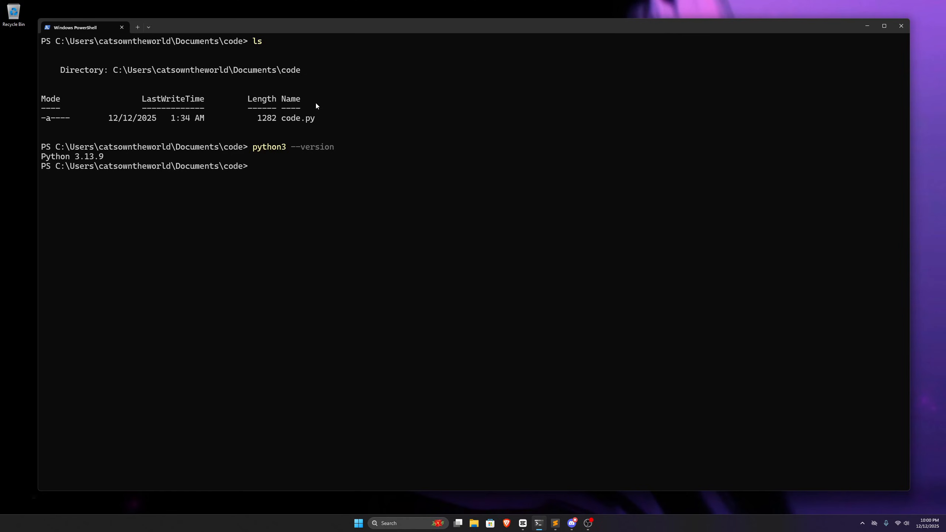
mouse_move(286, 195)
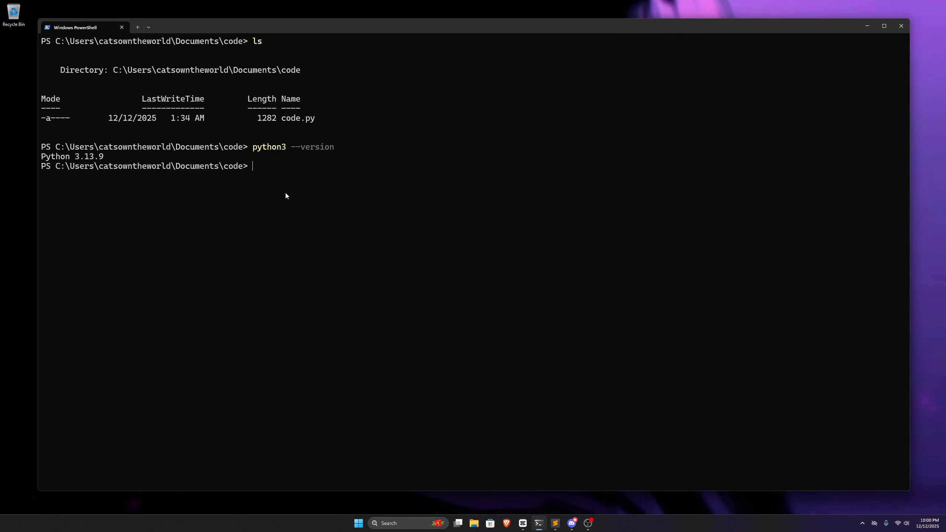
Launch code.py with python3 at the PowerShell prompt
text(python3)
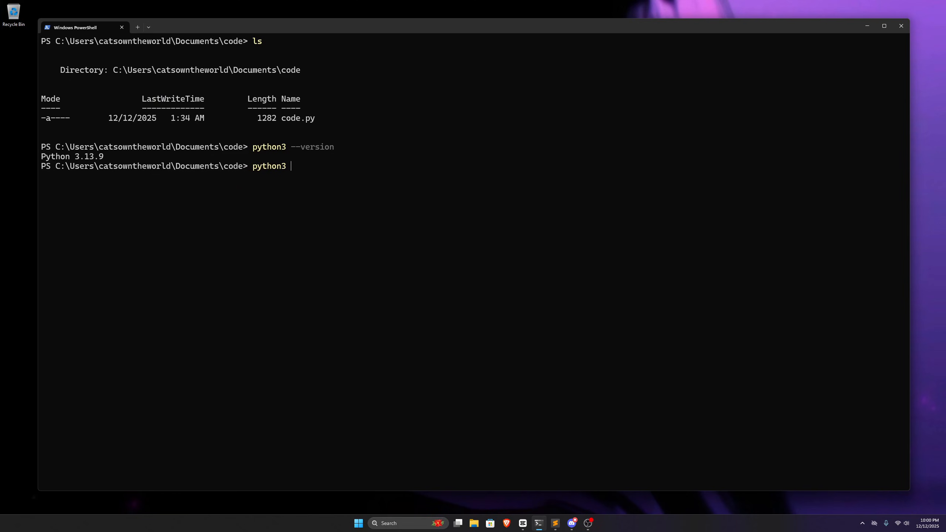
text(code.py)
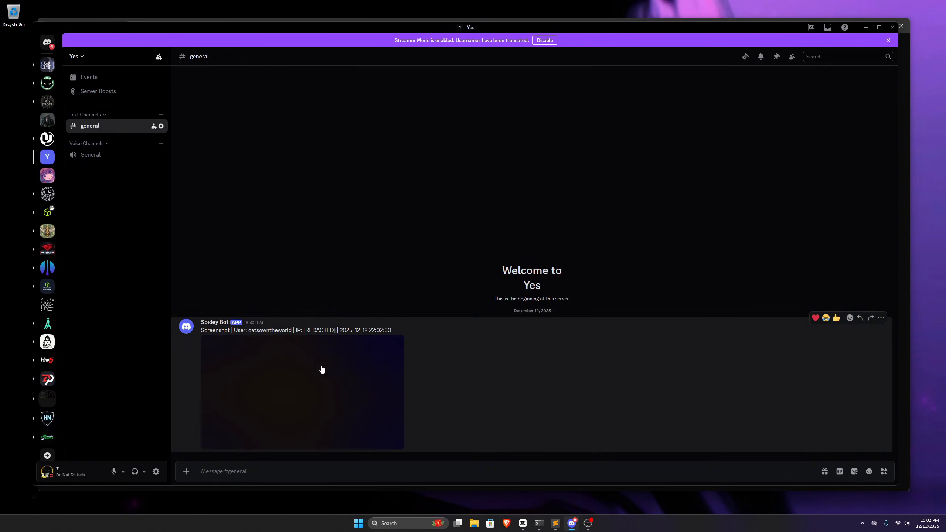
Switch to Discord to view Spidey Bot's screenshot post in the general channel
click(302, 391)
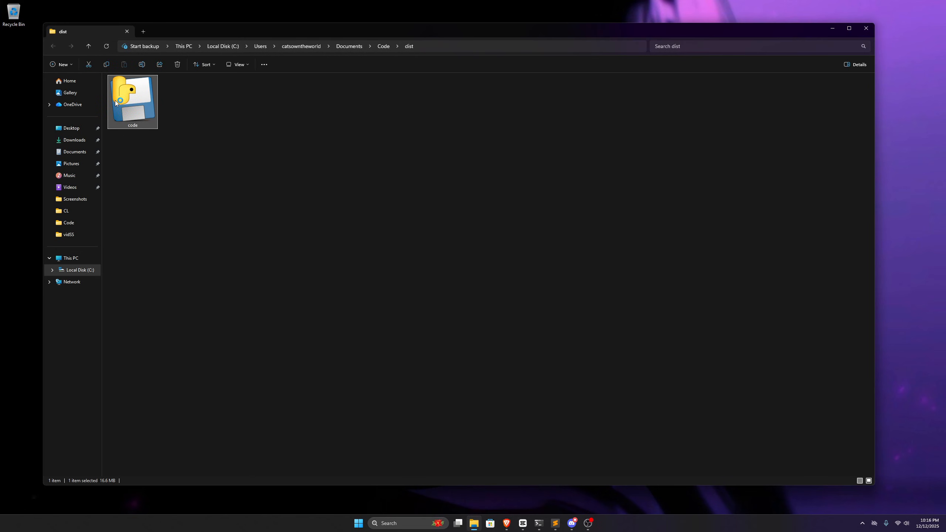
mouse_move(121, 104)
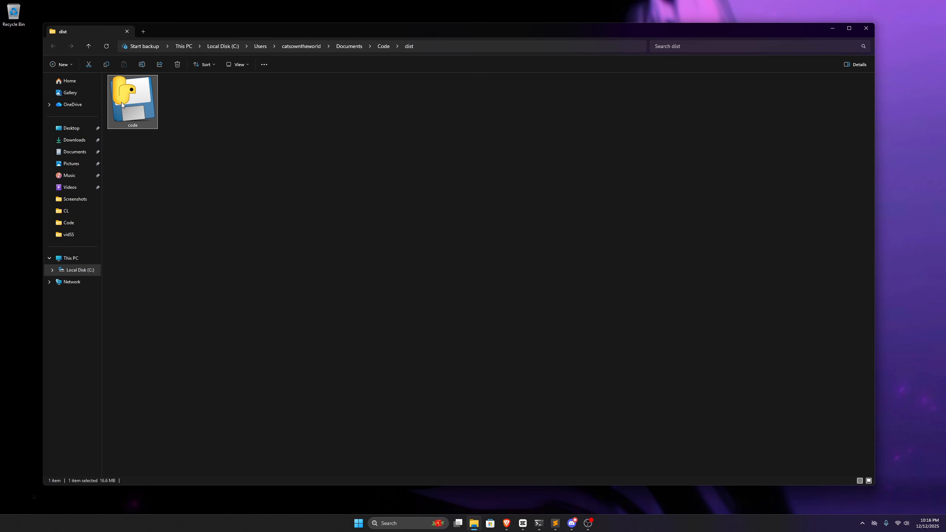
Select the code executable inside Documents > Code > dist
click(184, 103)
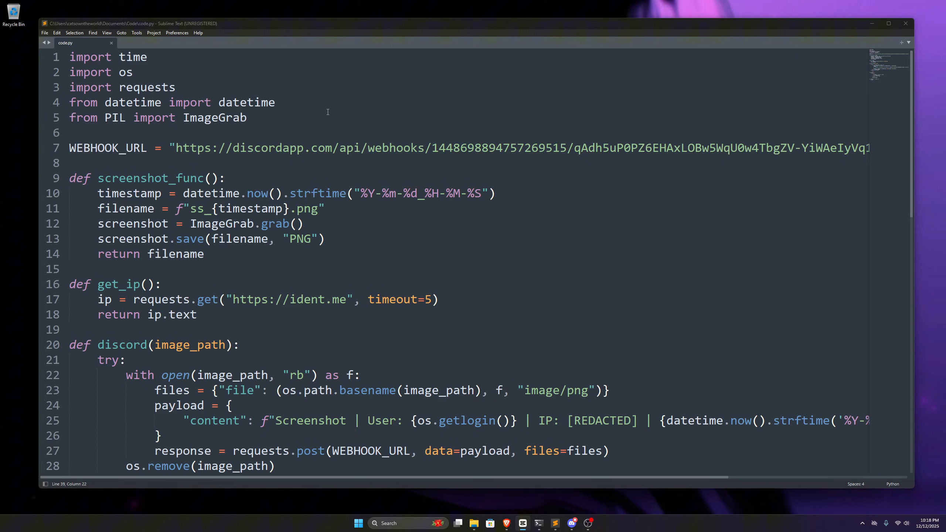
scroll(down, 3)
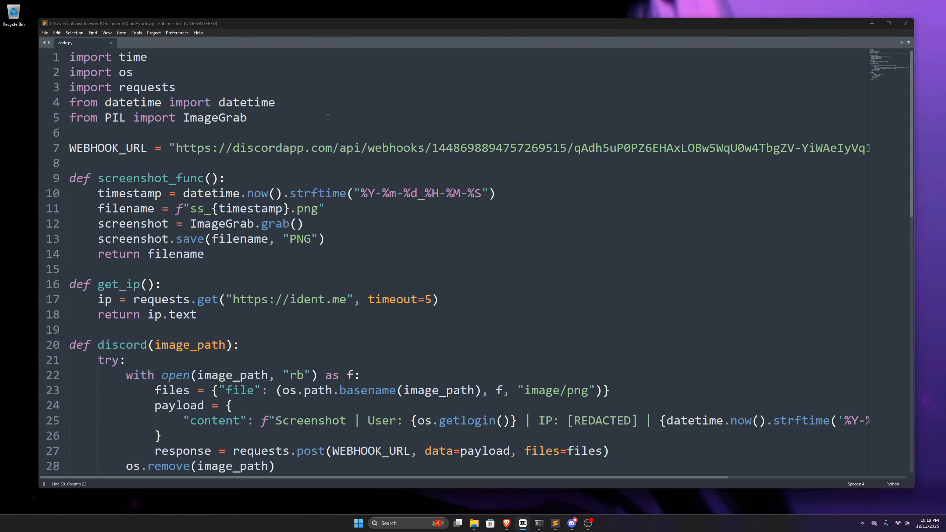
mouse_move(230, 66)
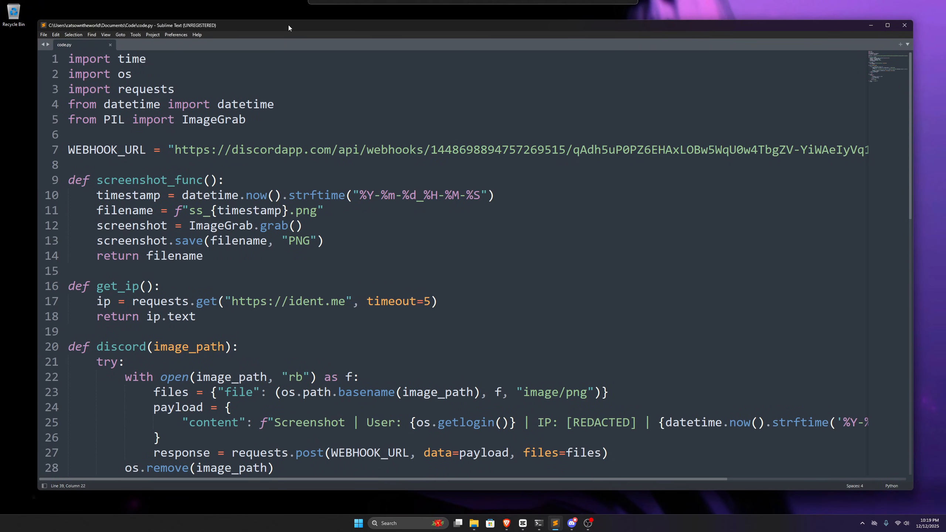
scroll(down, 3)
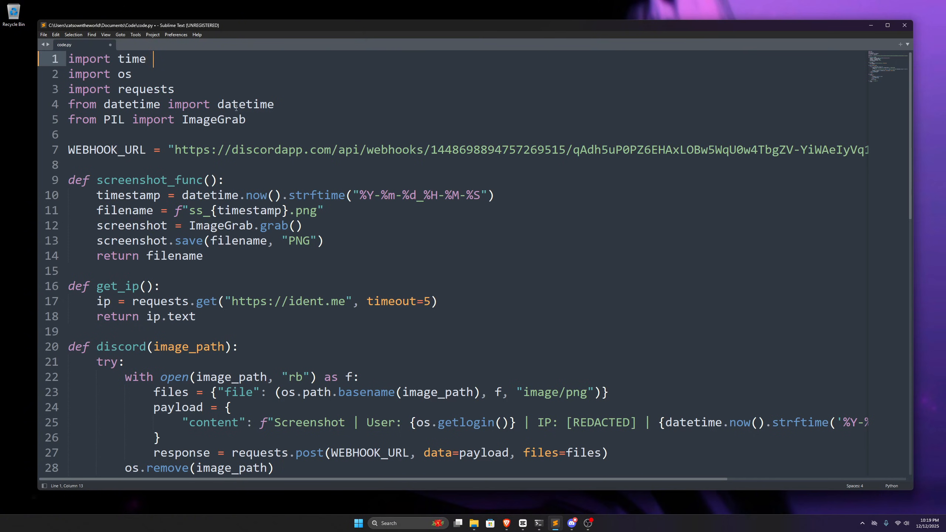
Comment import time with '# Time module' and import os with '# to interact with OS'
click(175, 89)
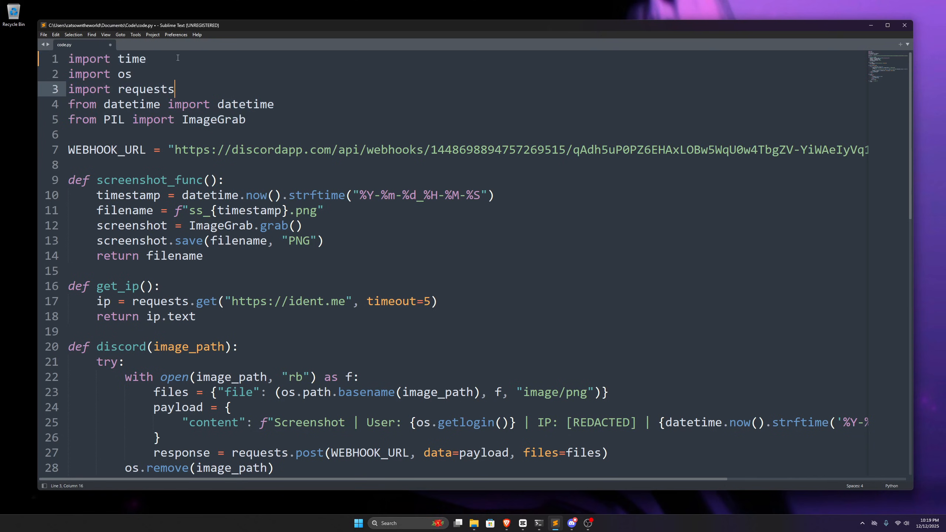
text(# Time)
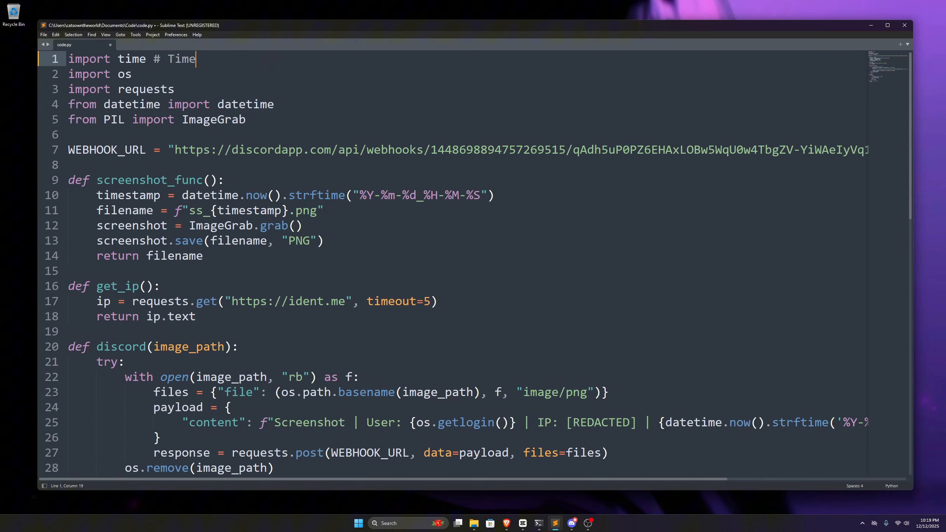
text(module)
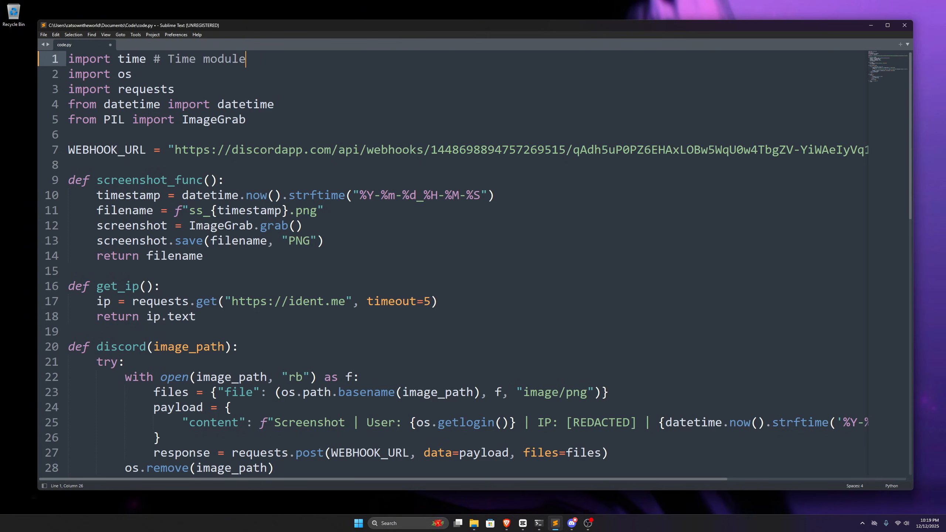
click(134, 74)
text( # to inter)
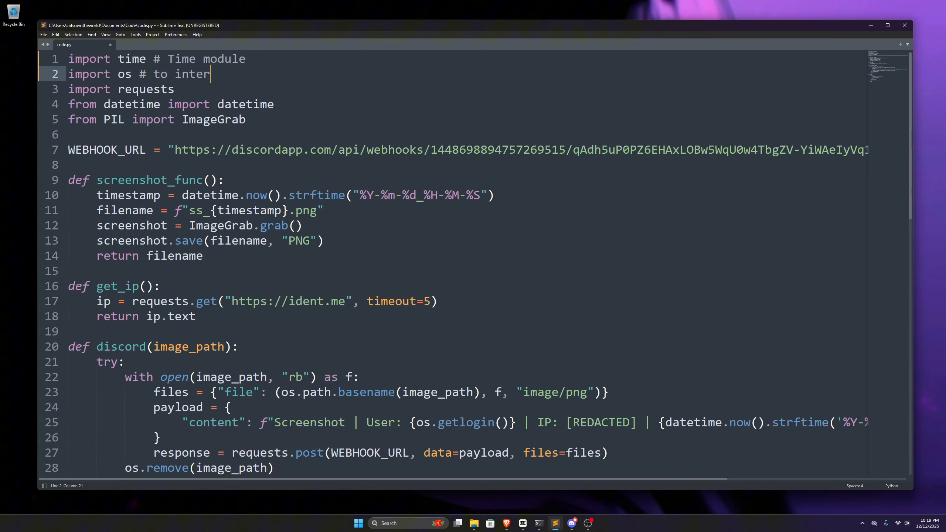
text(act with O)
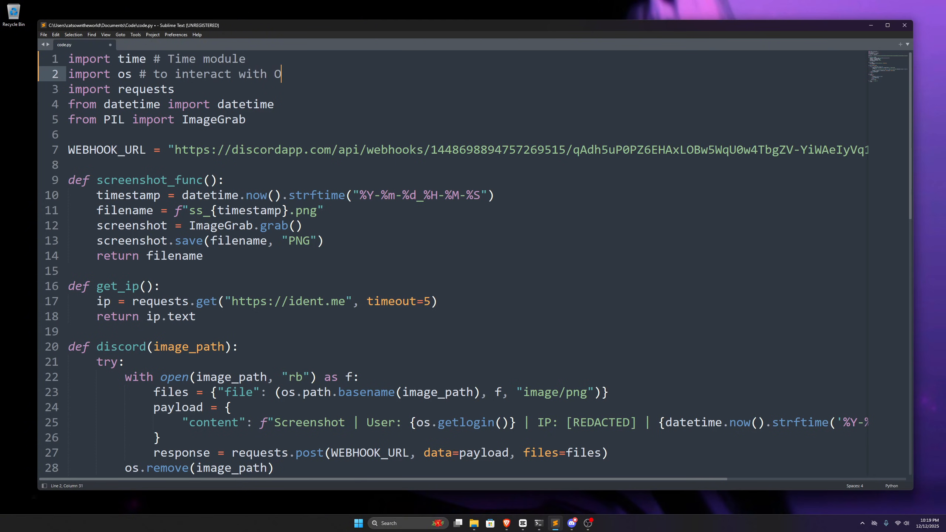
text(S)
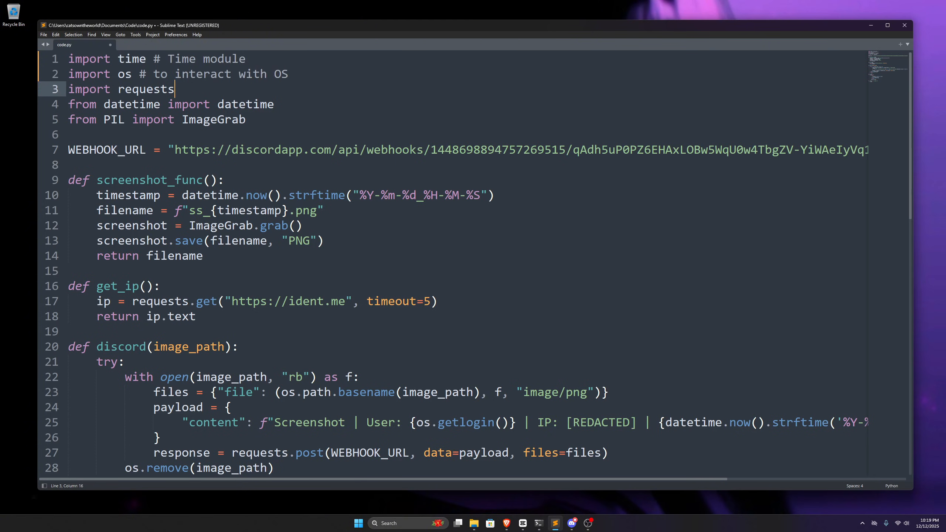
double_click(123, 73)
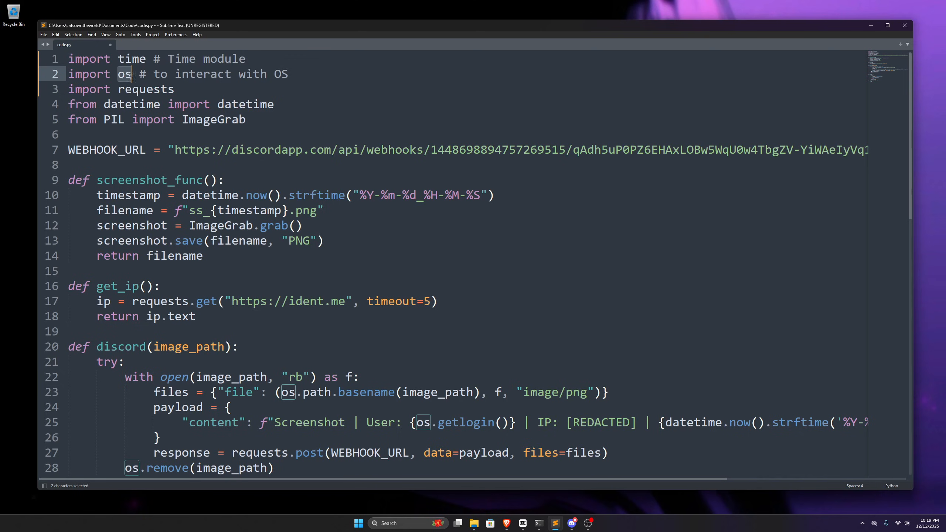
click(130, 89)
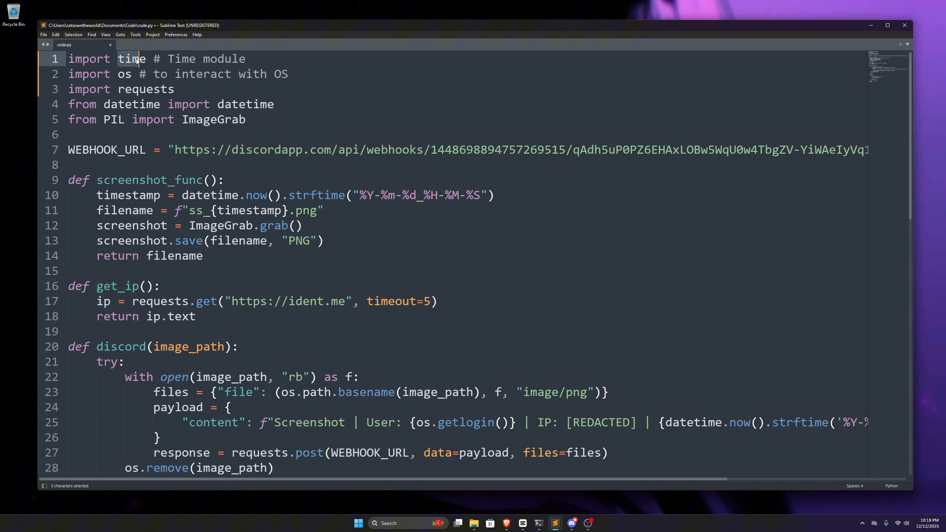
double_click(124, 73)
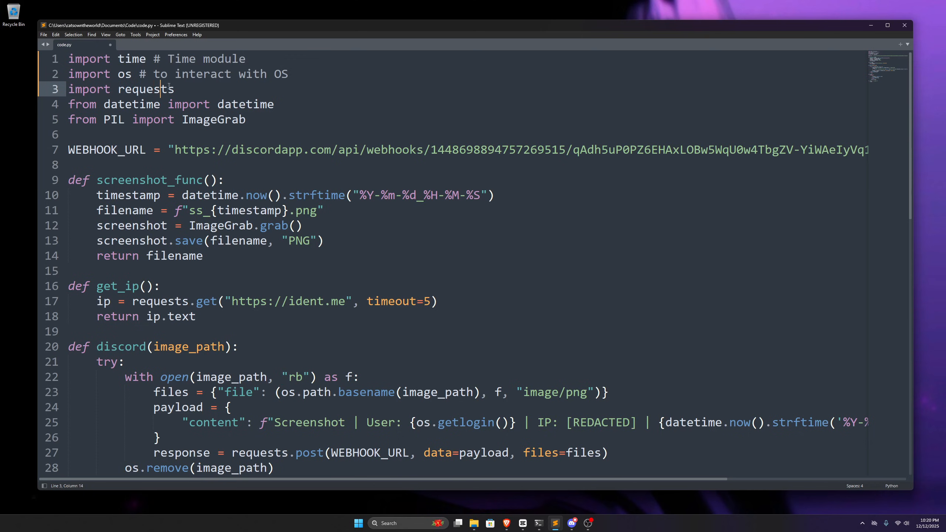
Append '# pip install requests' to the requests import line
click(132, 88)
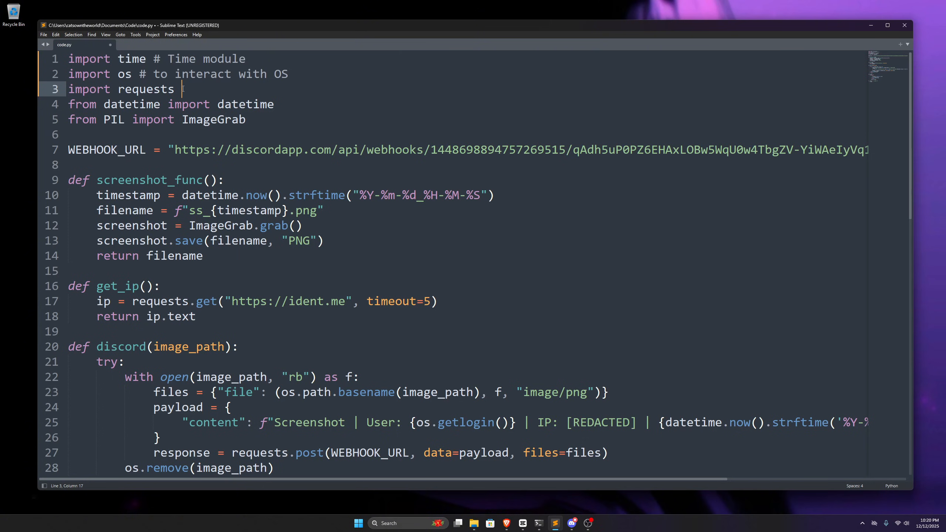
text(# pip install req)
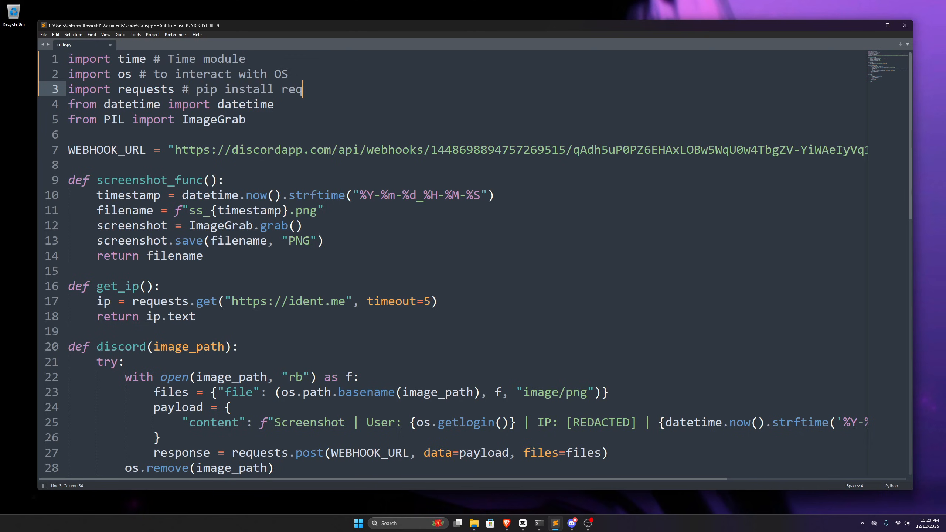
text(uests)
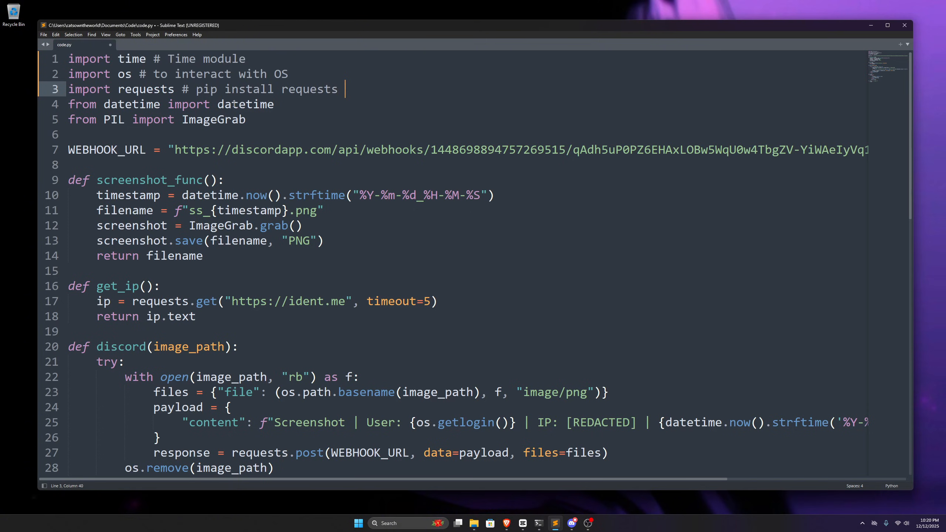
Select around the datetime and PIL import lines, leaving them uncommented
click(124, 104)
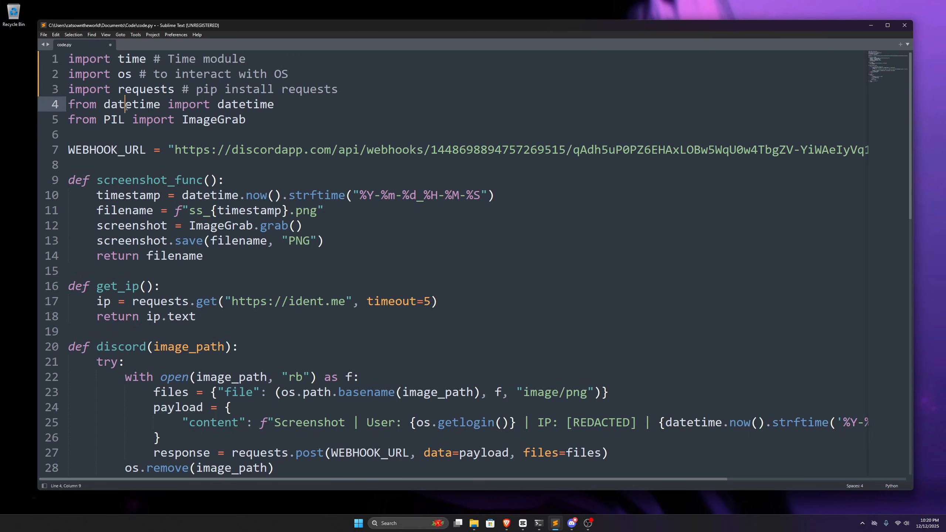
double_click(244, 104)
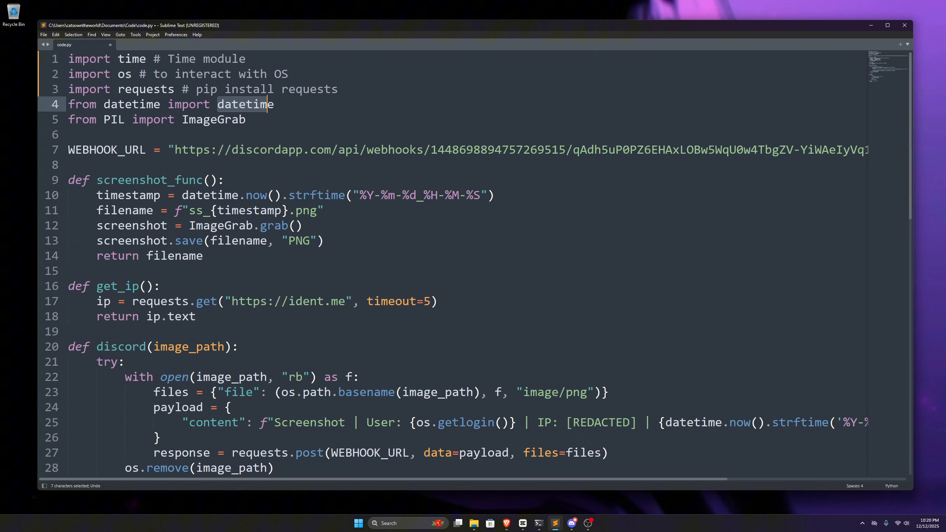
click(273, 104)
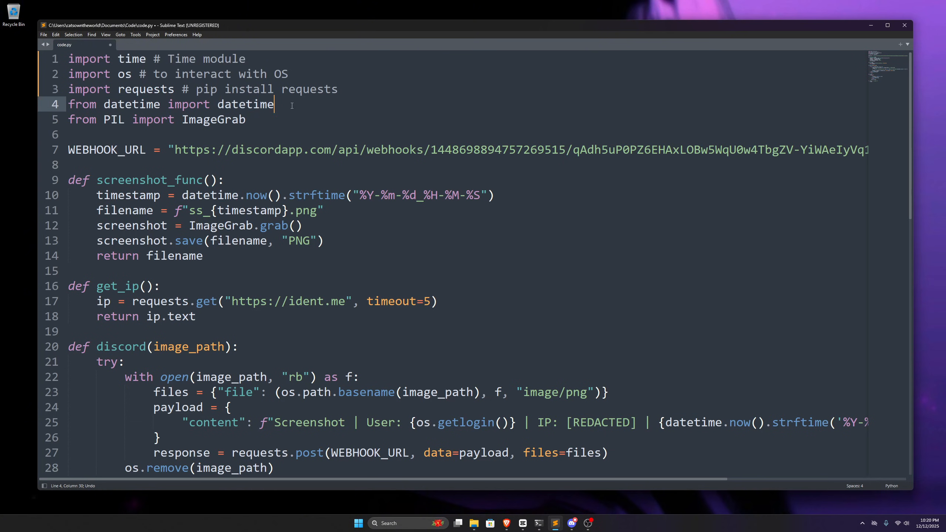
key(ctrl+a)
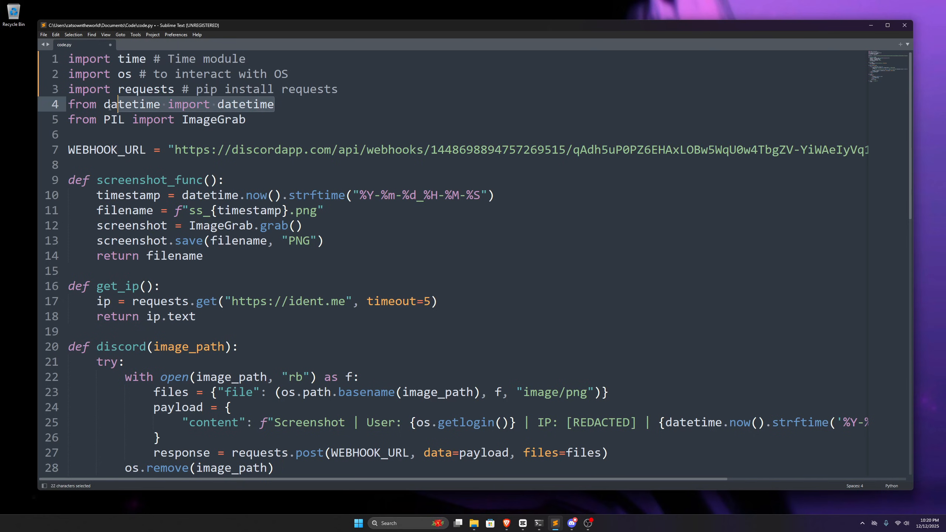
click(244, 119)
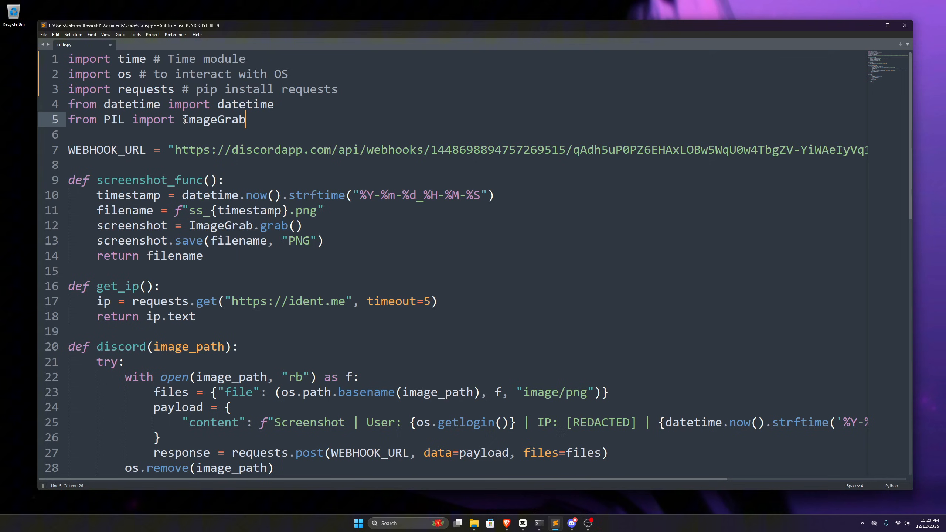
double_click(114, 119)
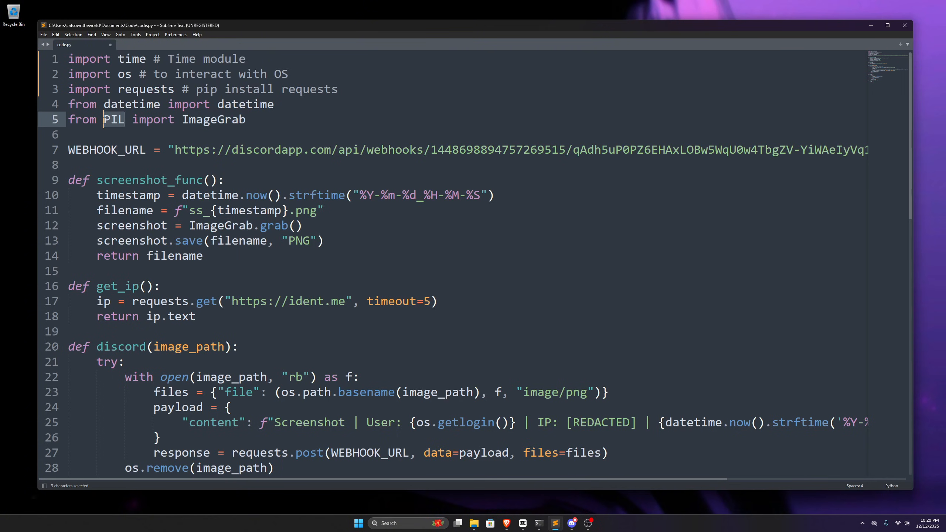
click(126, 120)
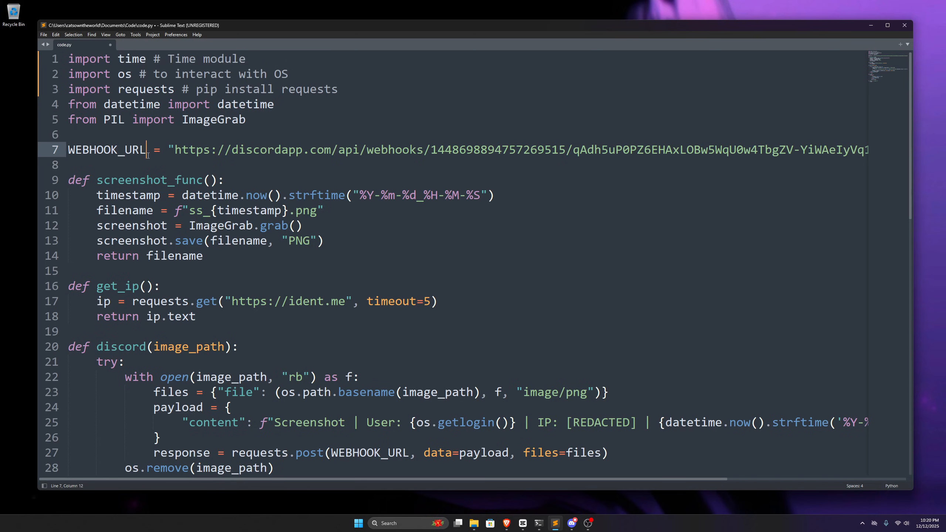
Add a blank line after the webhook URL before the screenshot function
double_click(107, 149)
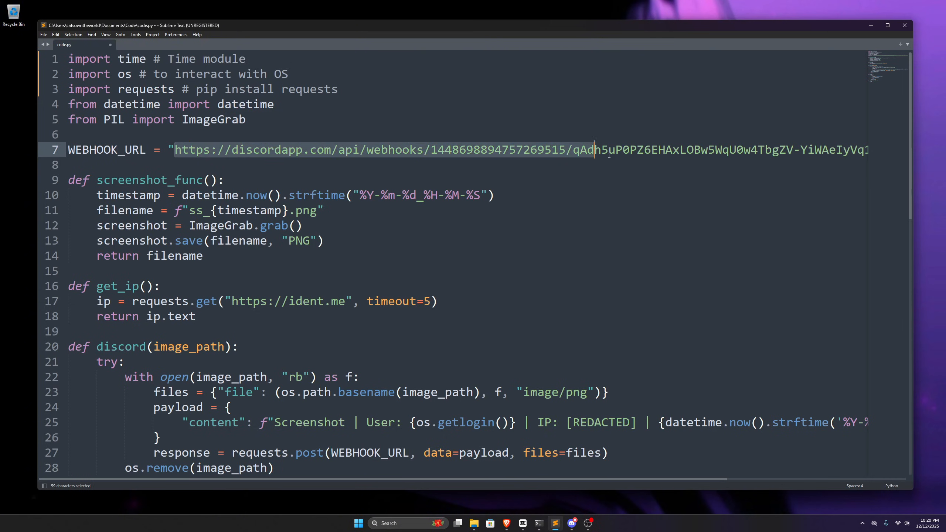
click(67, 165)
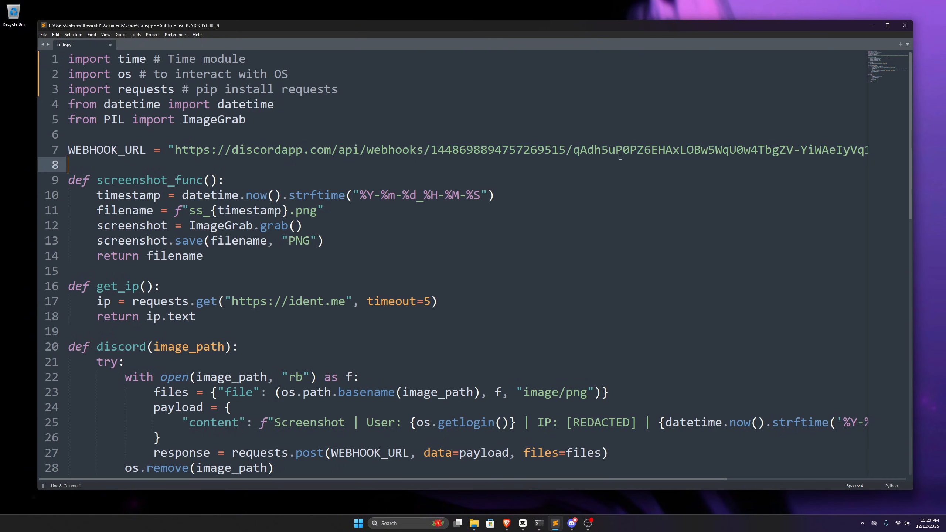
mouse_move(463, 183)
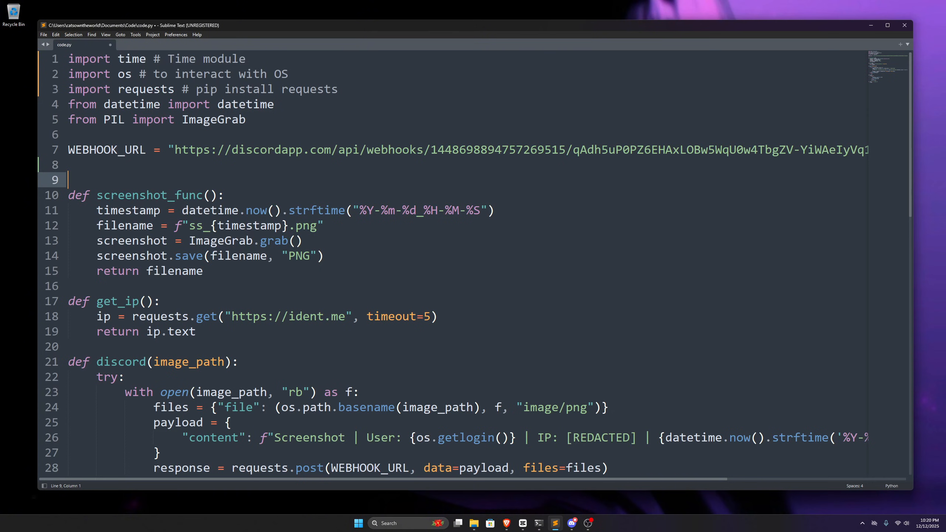
click(146, 195)
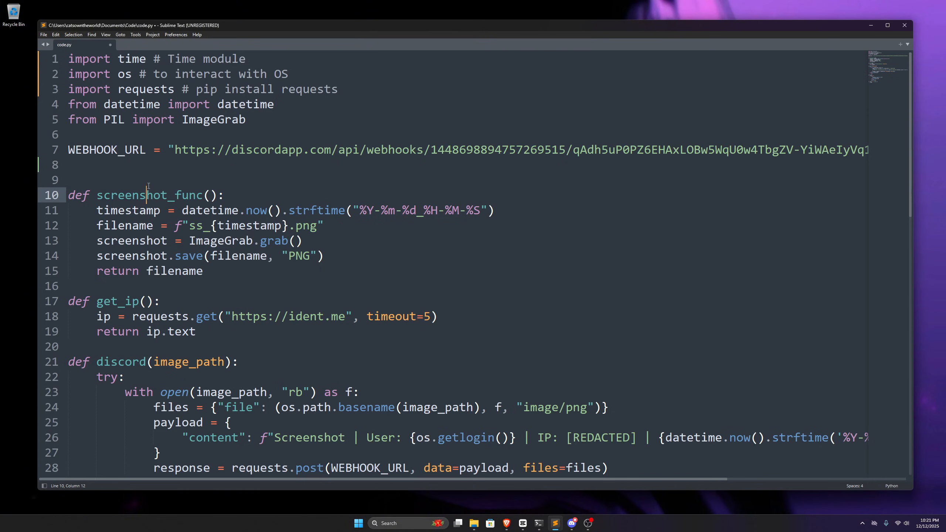
Write '# screenshot function' above the screenshot_func definition
text(#)
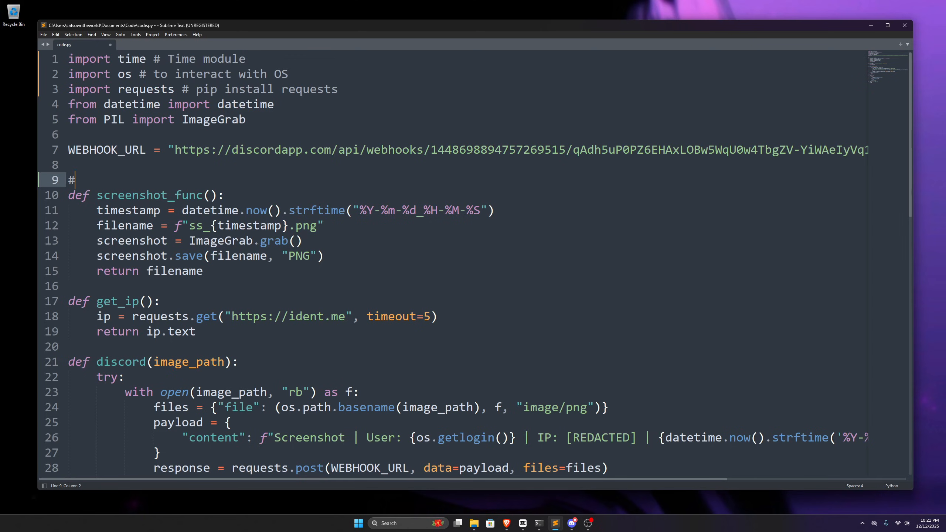
text(screenshot funct)
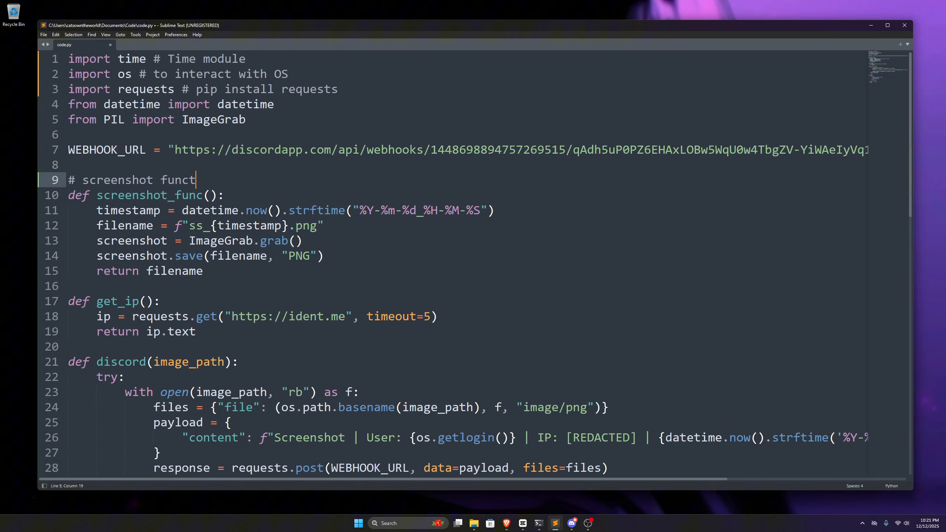
text(ion)
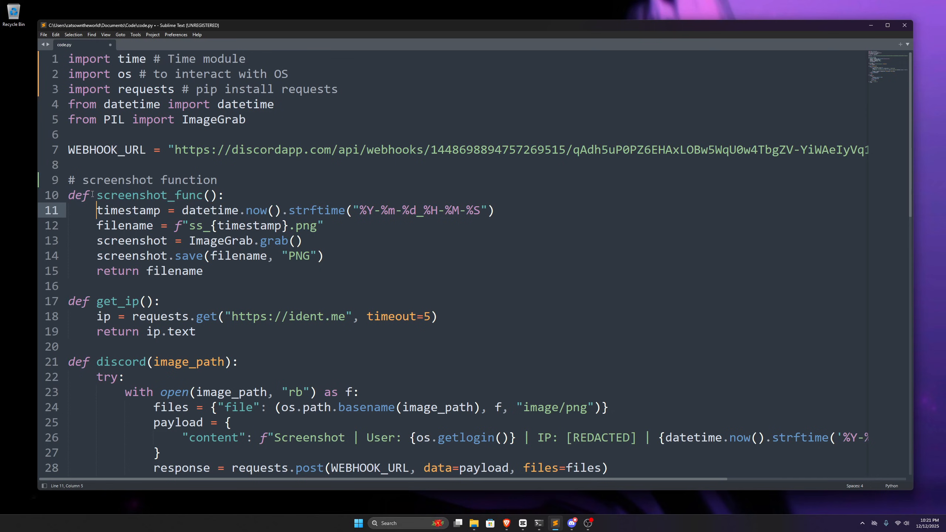
click(81, 195)
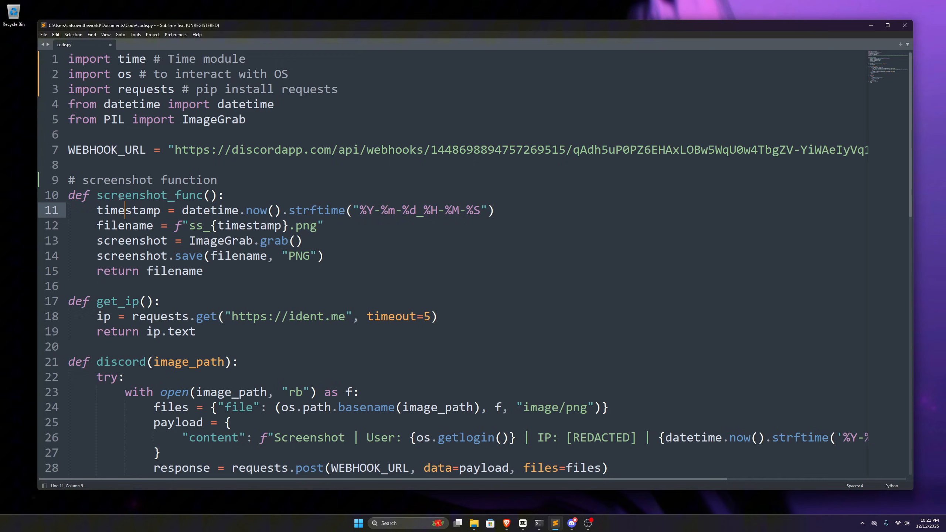
double_click(147, 195)
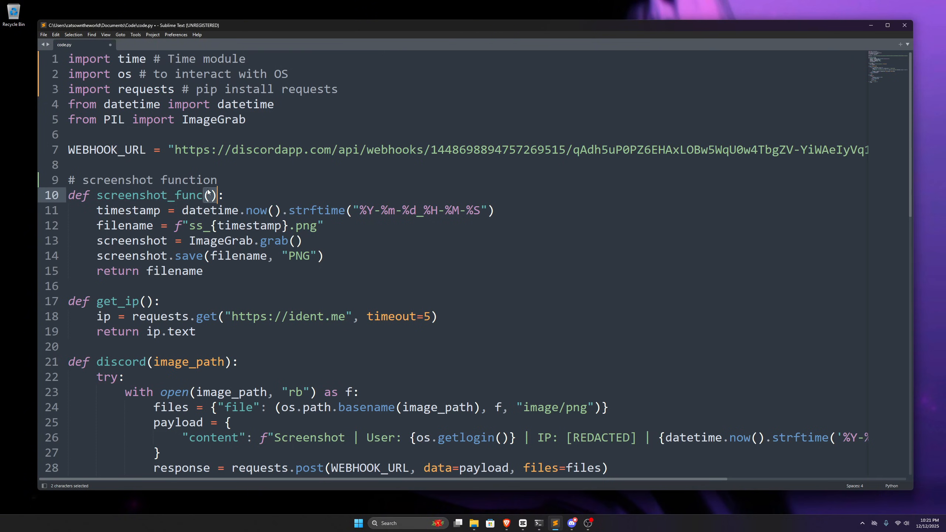
click(209, 194)
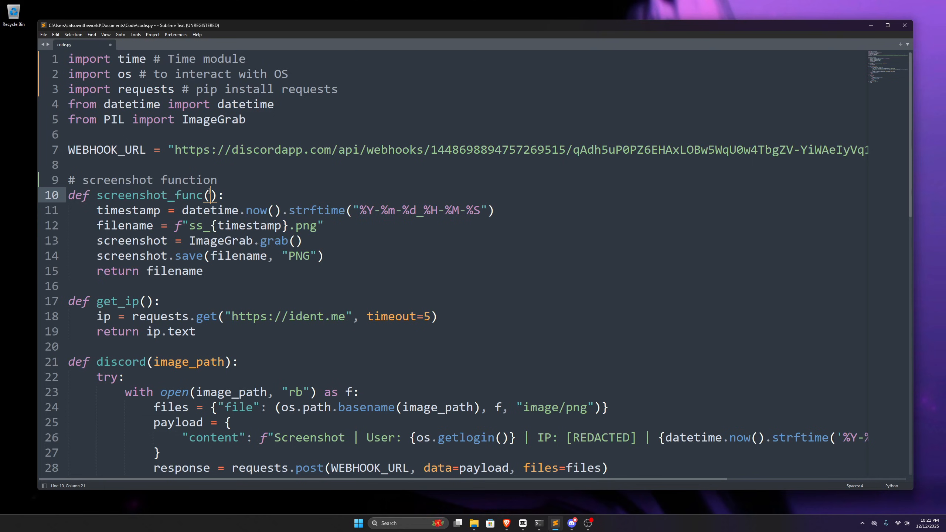
text(para)
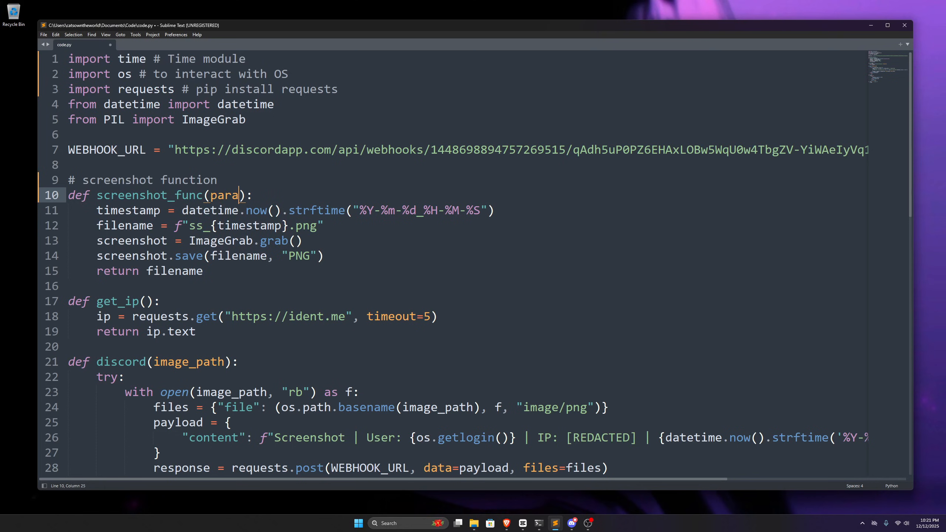
text(me)
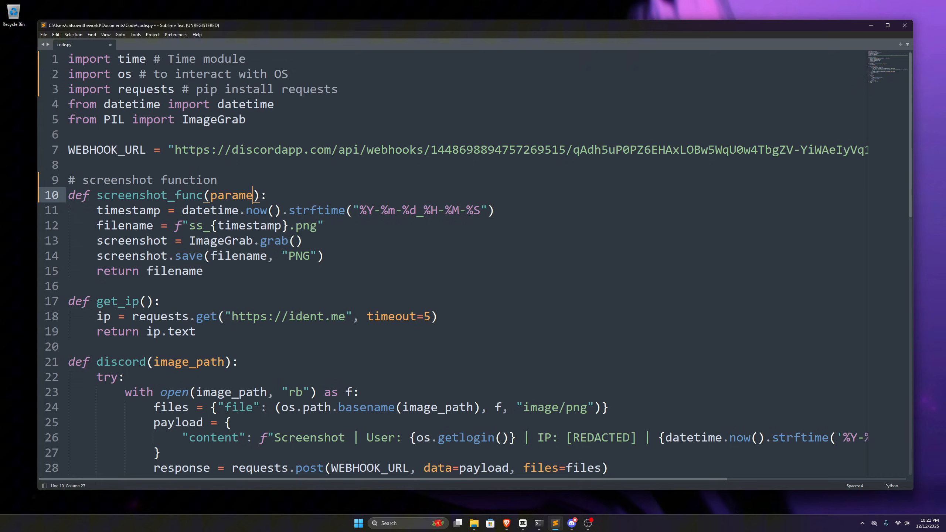
key(BackSpace)
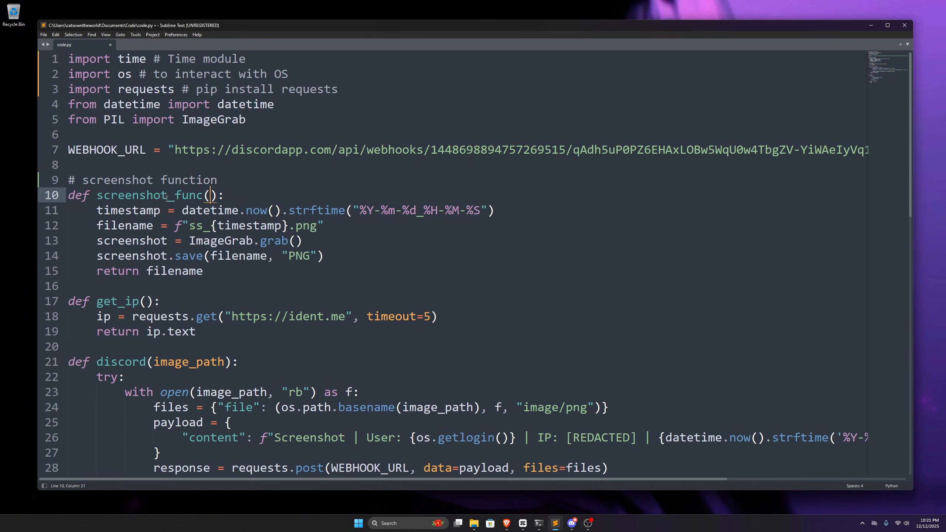
click(111, 210)
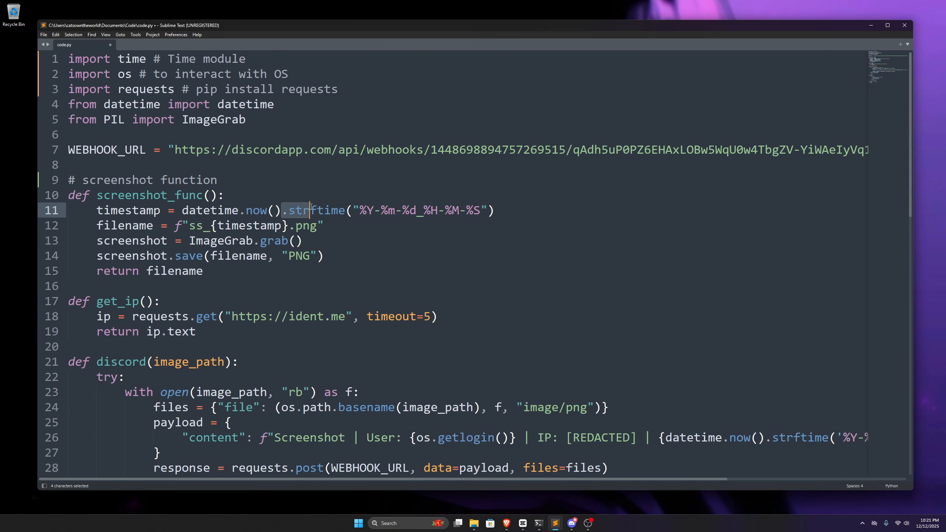
drag(310, 210, 495, 210)
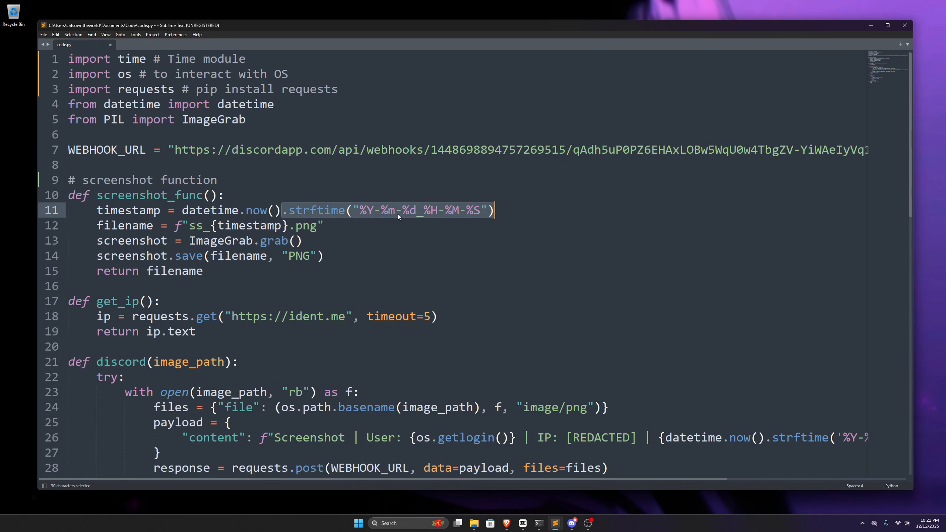
mouse_move(364, 211)
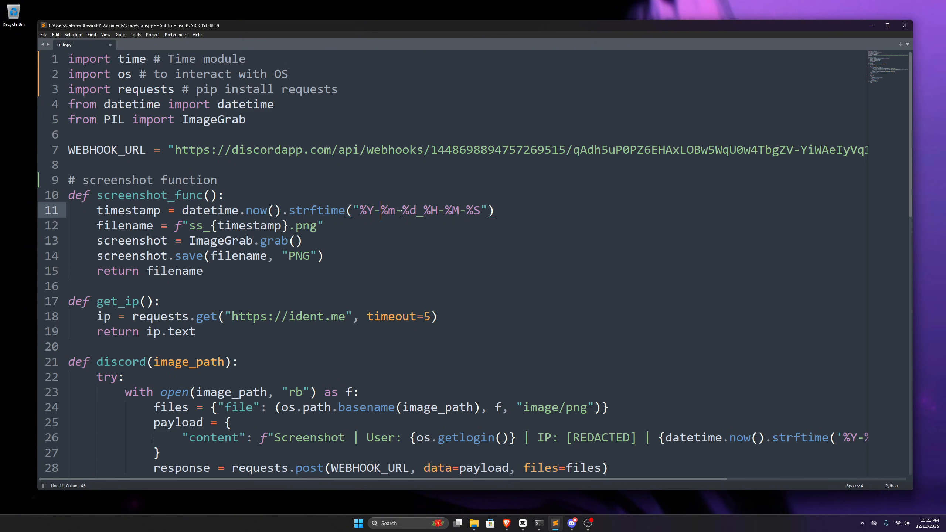
drag(407, 210, 474, 210)
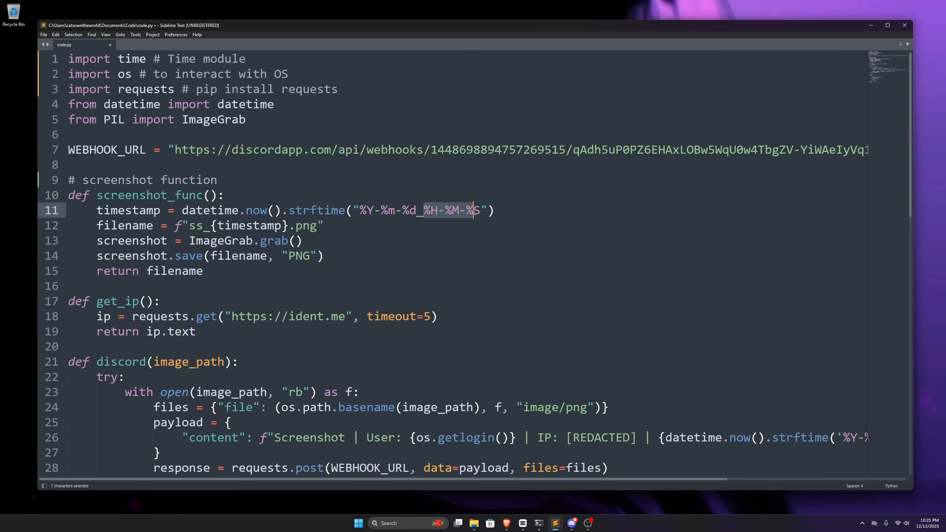
click(480, 210)
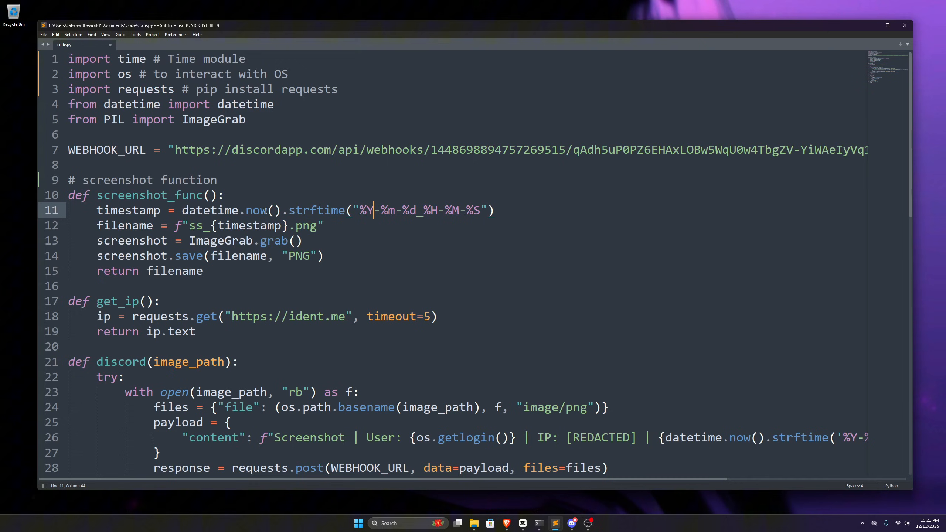
double_click(129, 210)
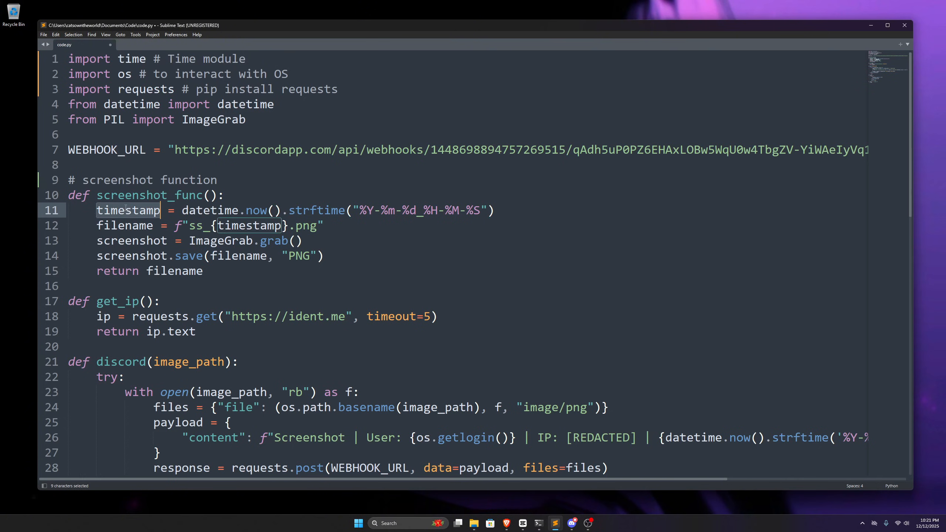
click(169, 210)
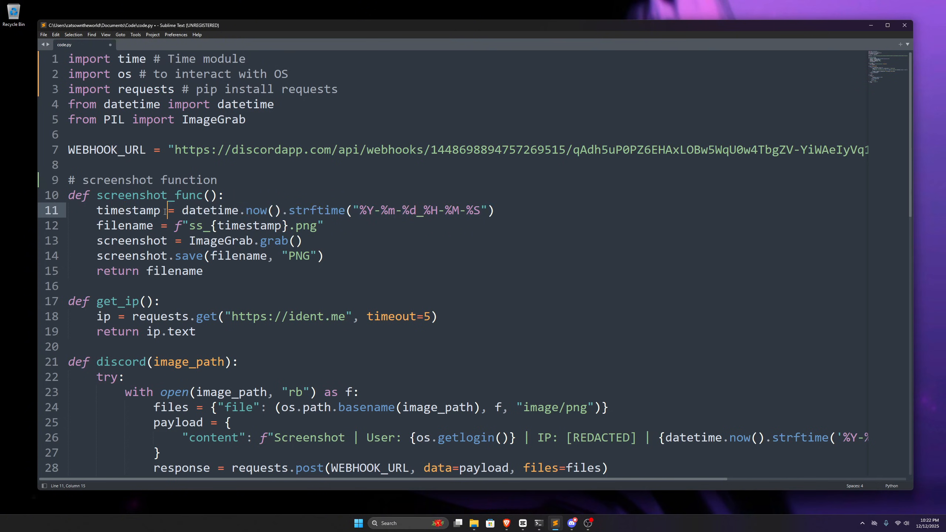
drag(181, 211, 459, 211)
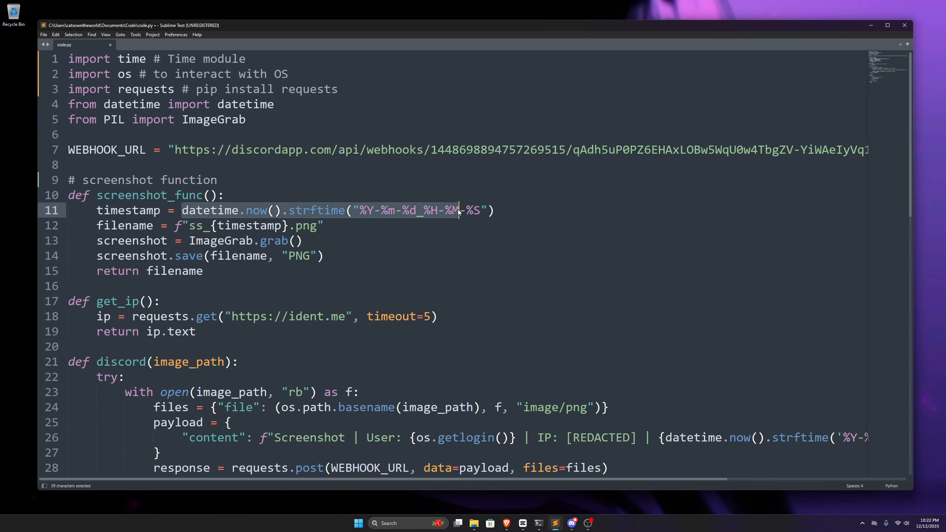
click(459, 210)
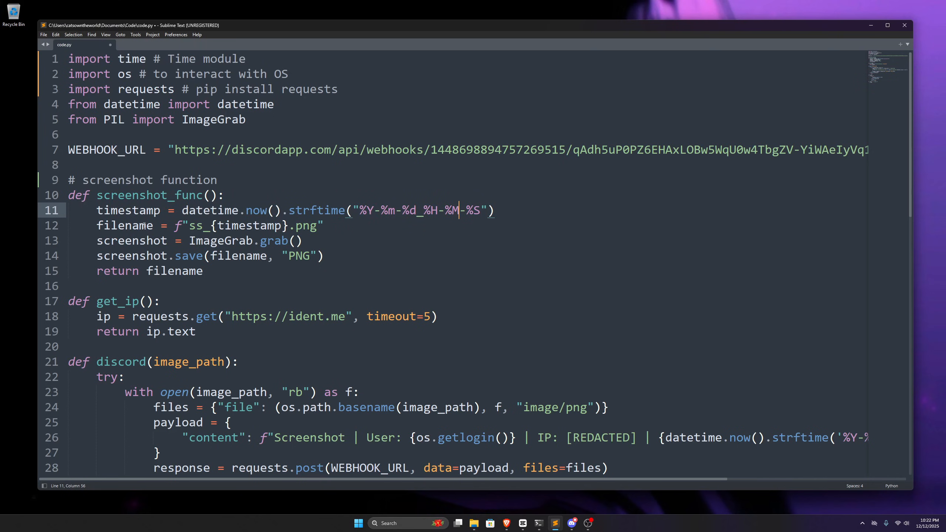
double_click(124, 225)
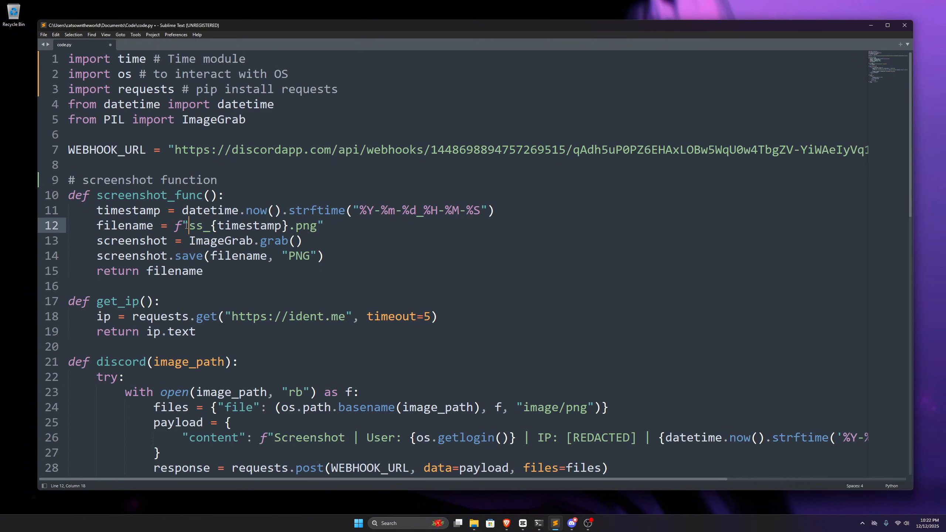
Move .strftime("%Y-%m-%d_%H-%M-%S") into the filename f-string, leaving timestamp as datetime.now()
double_click(249, 225)
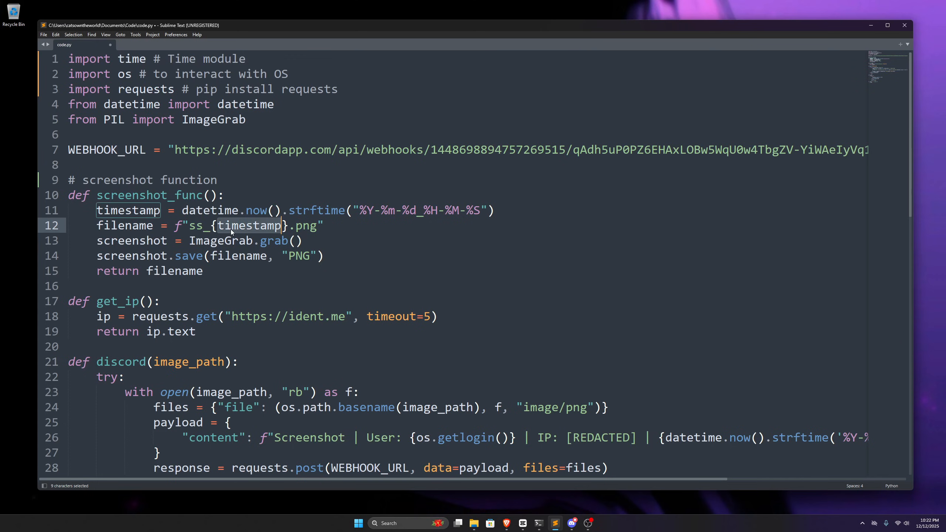
click(231, 226)
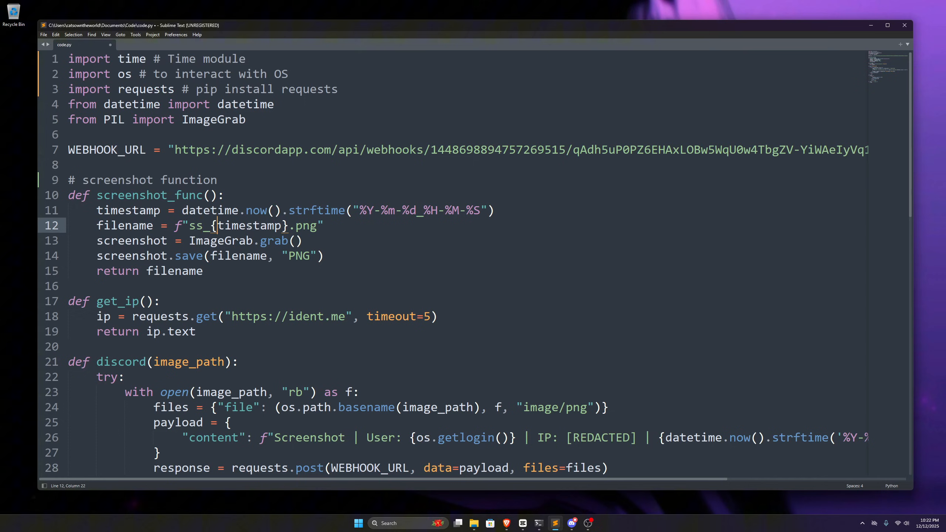
click(293, 225)
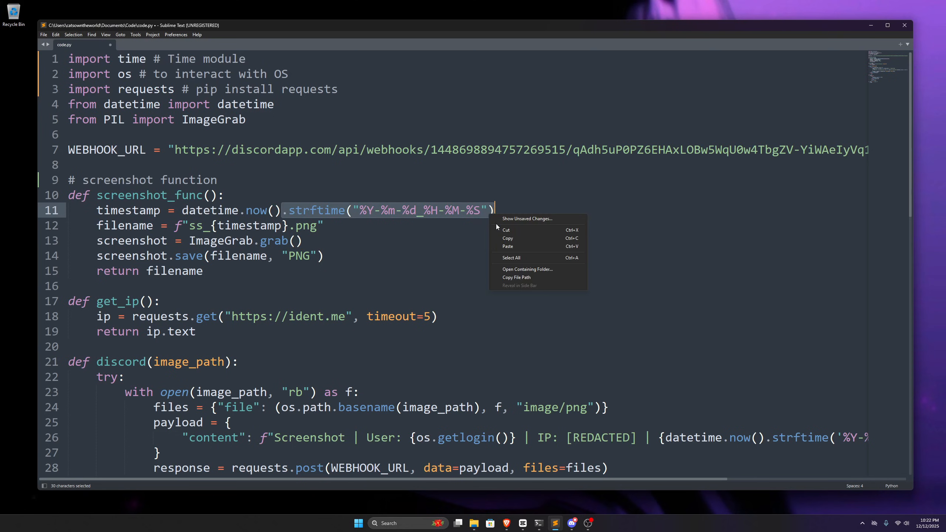
click(507, 238)
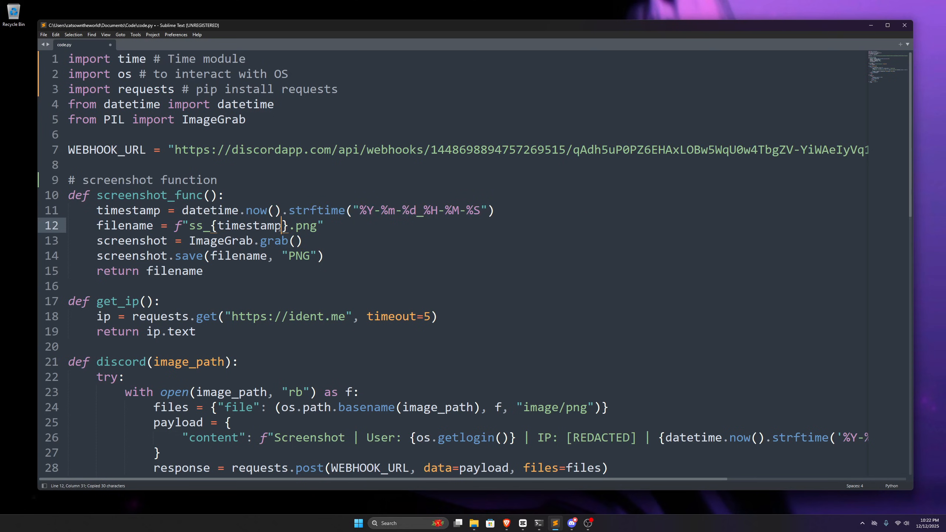
text(.strftime("%Y-%m-%d_%H-%M-%S"))
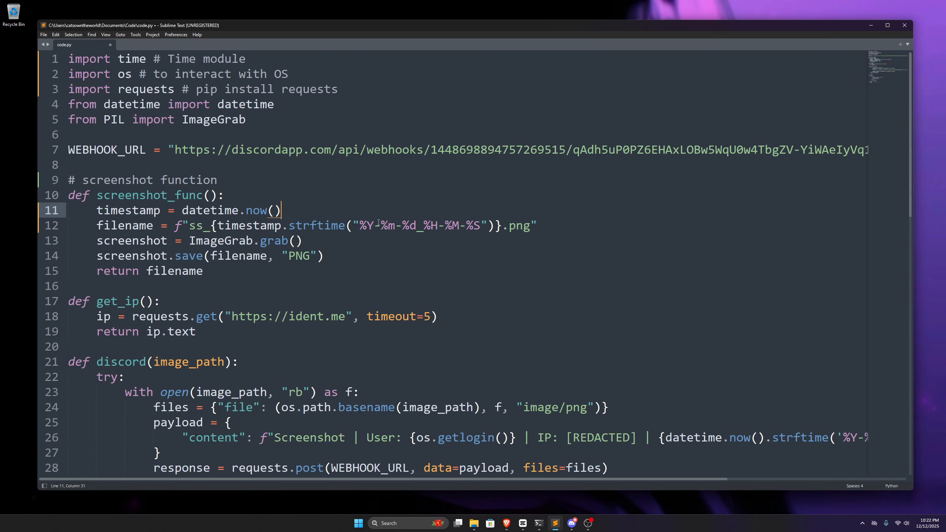
Add a screenshot_func() test call below the function and quote out the later code with '''
double_click(131, 240)
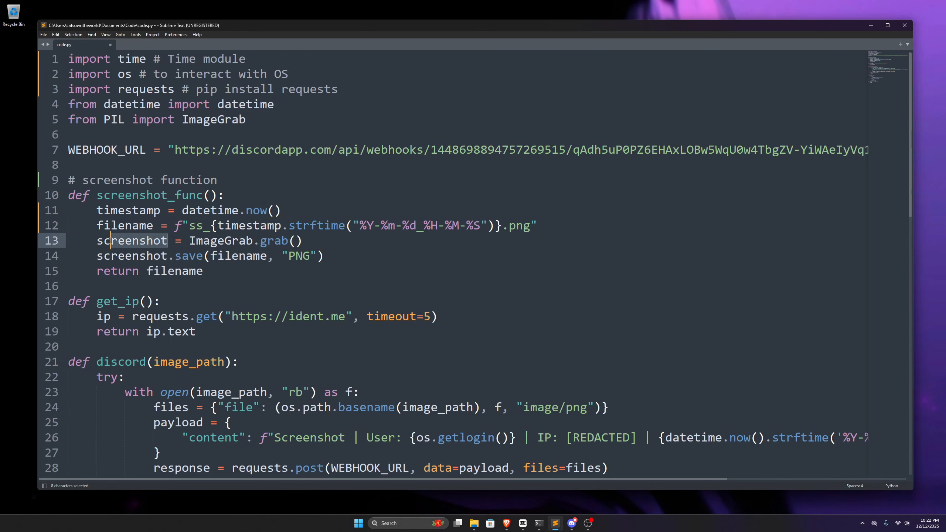
click(125, 240)
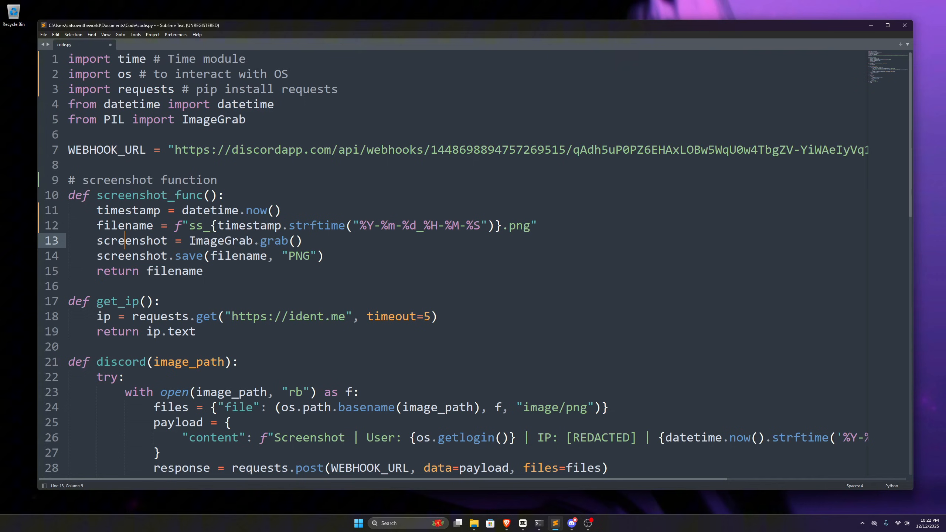
click(290, 240)
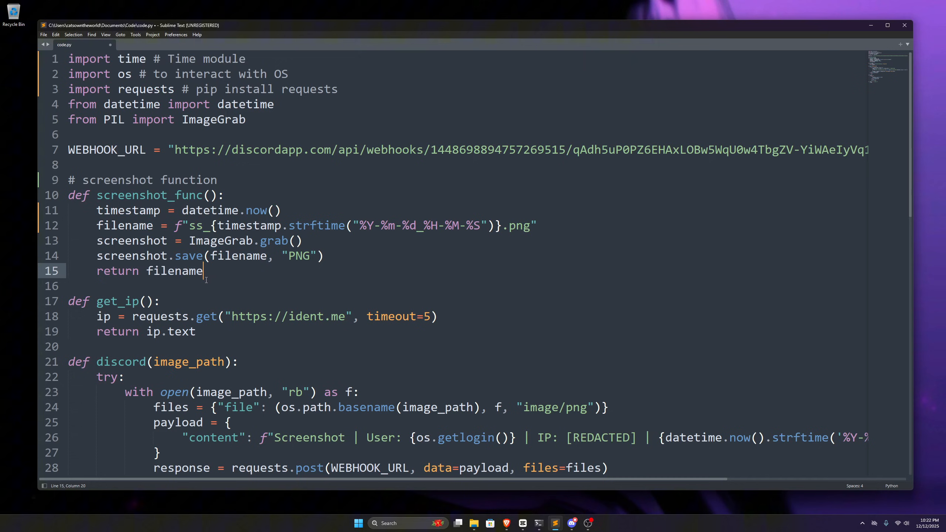
mouse_move(364, 325)
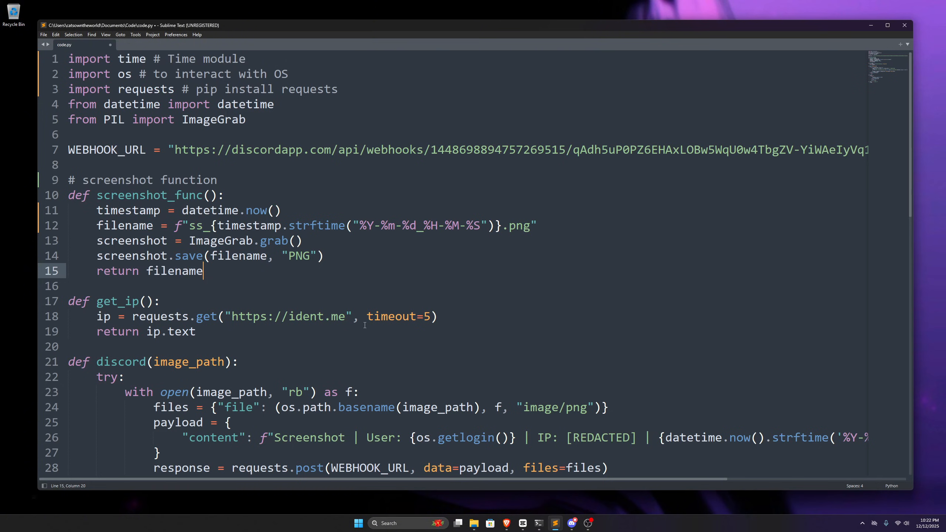
double_click(174, 271)
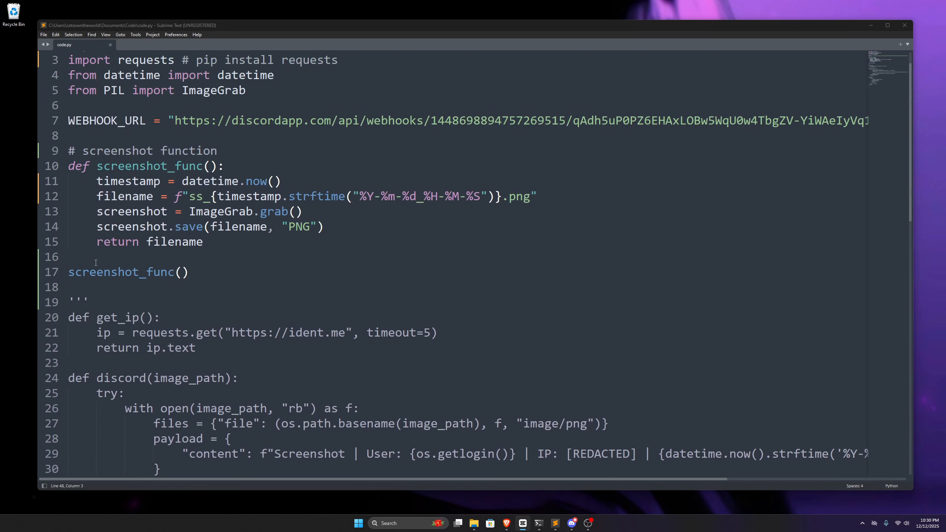
click(189, 272)
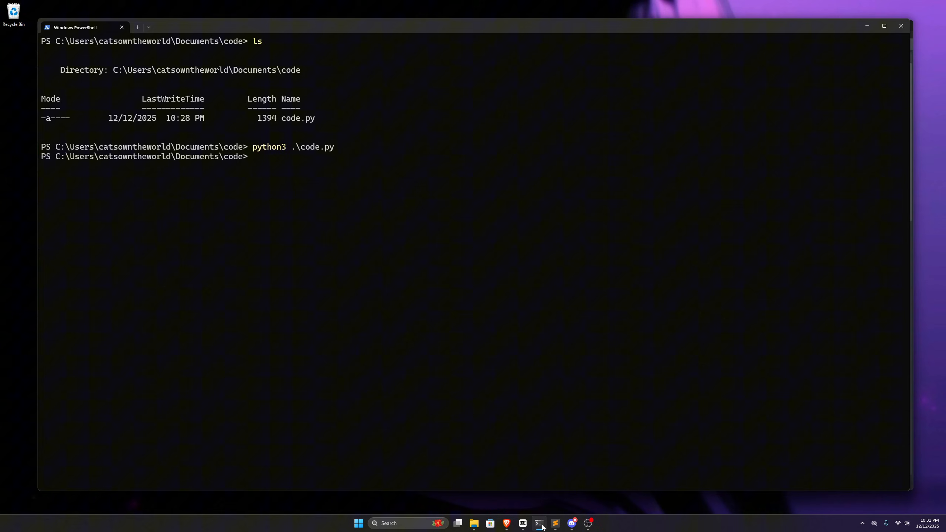
List the code folder with ls to find ss_2025-12-12_22-31-04.png, then run explorer
text(ls)
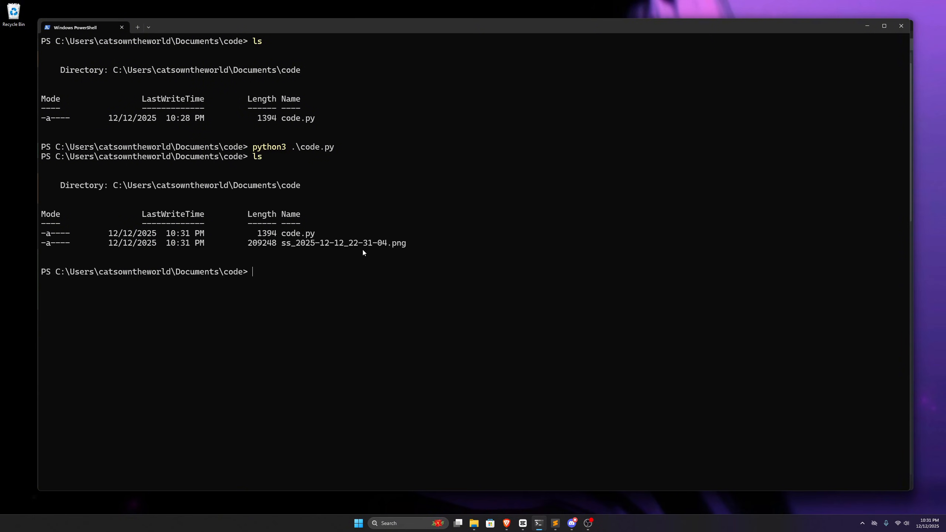
text(explorer)
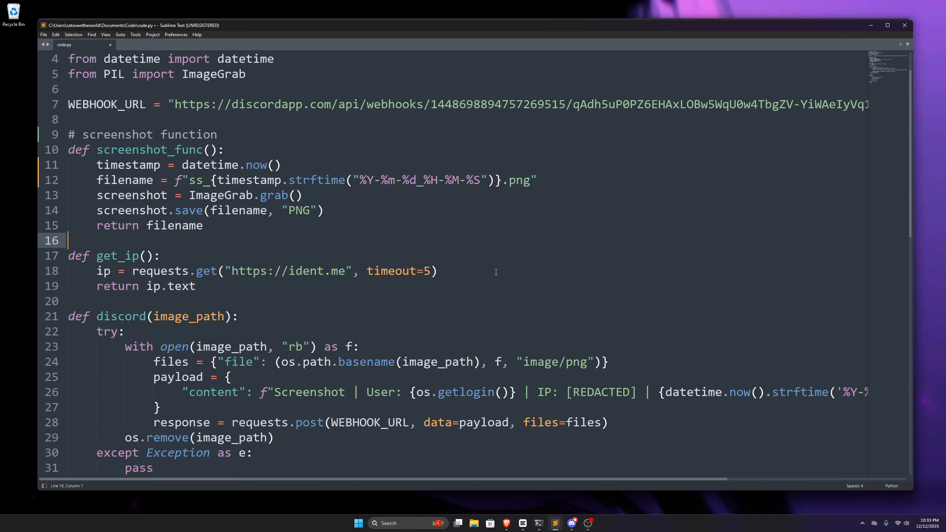
mouse_move(183, 253)
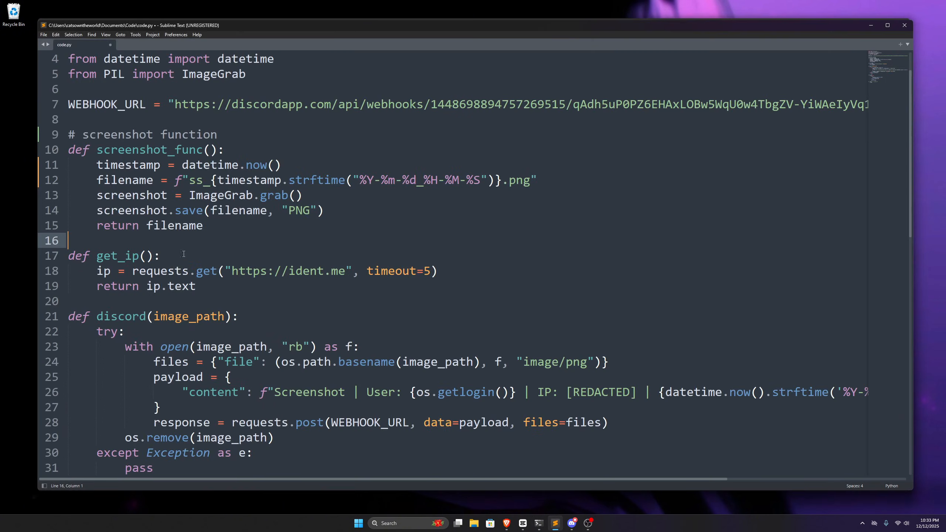
Write '# grab IP' on the blank line above def get_ip()
double_click(117, 256)
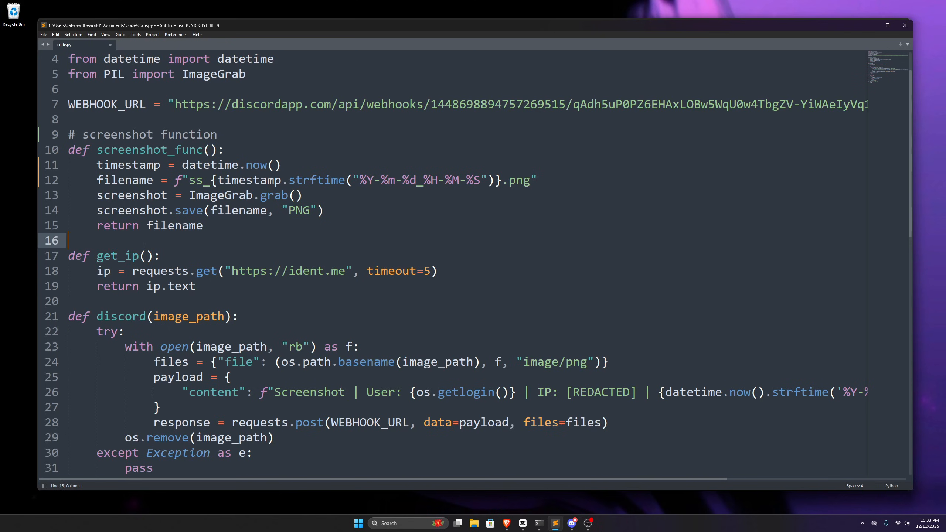
text(#)
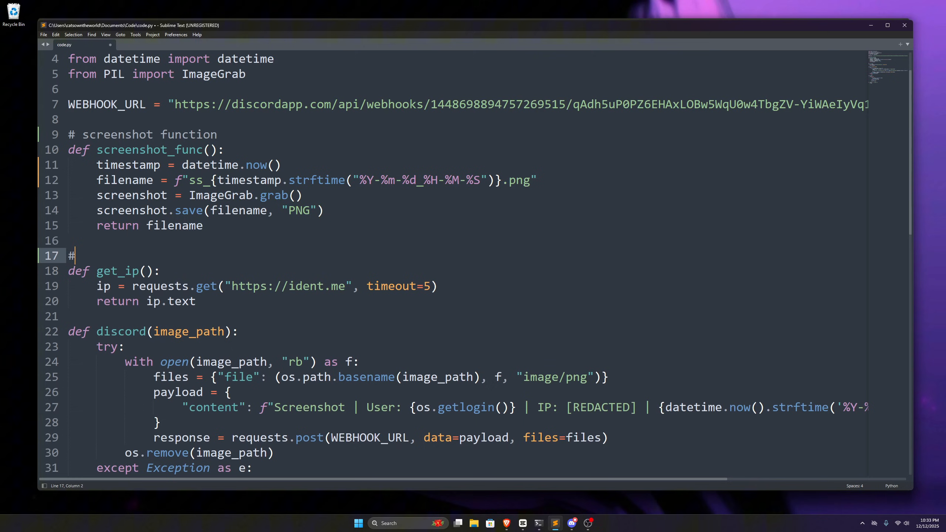
text(grab I)
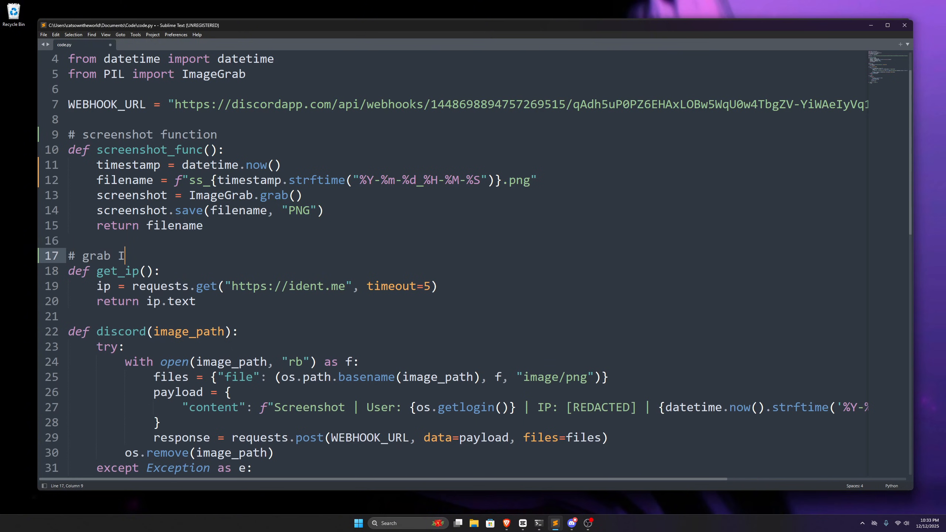
text(P)
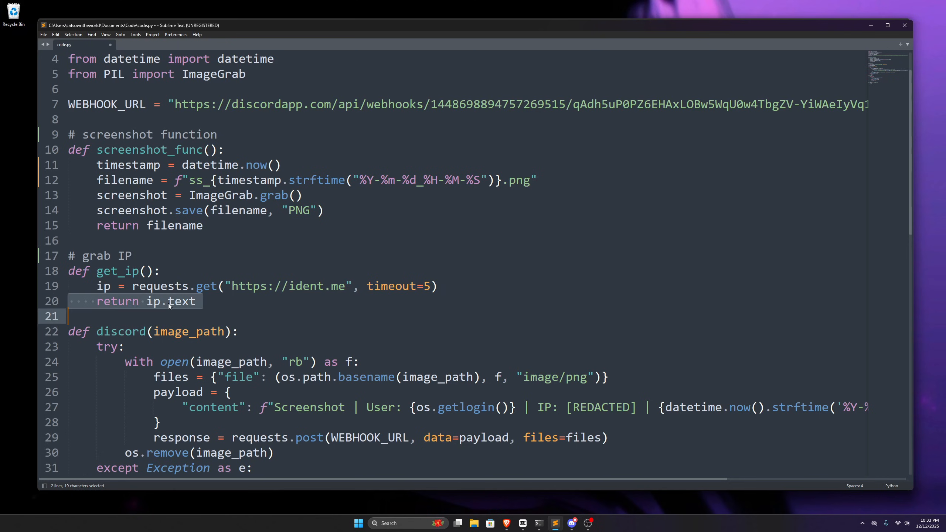
double_click(179, 301)
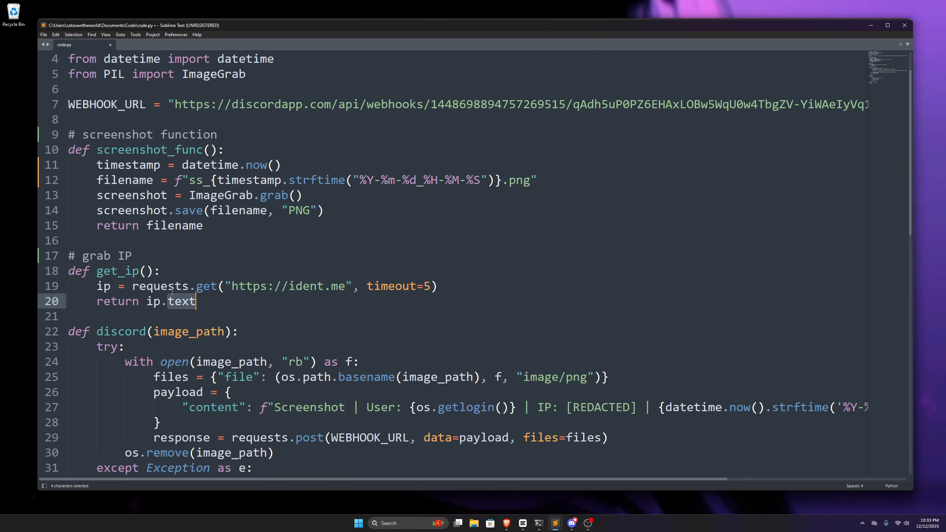
scroll(down, 3)
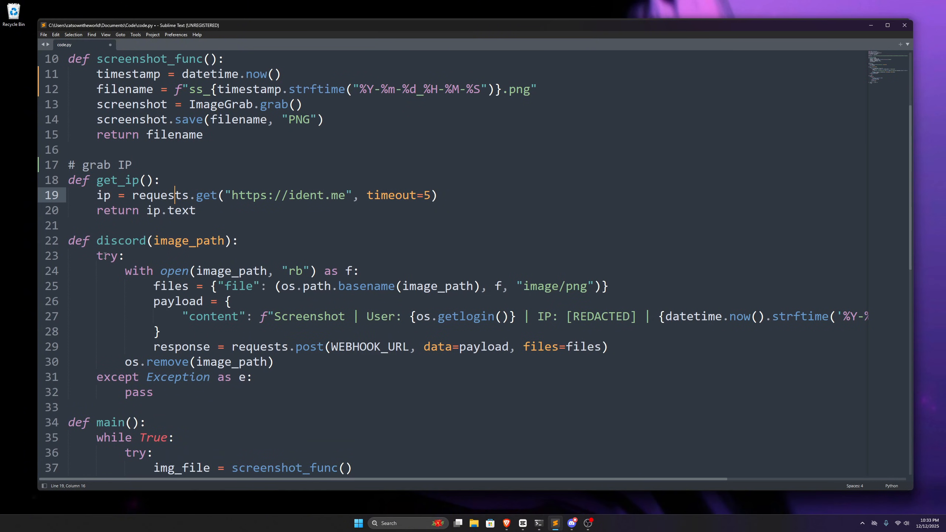
click(123, 256)
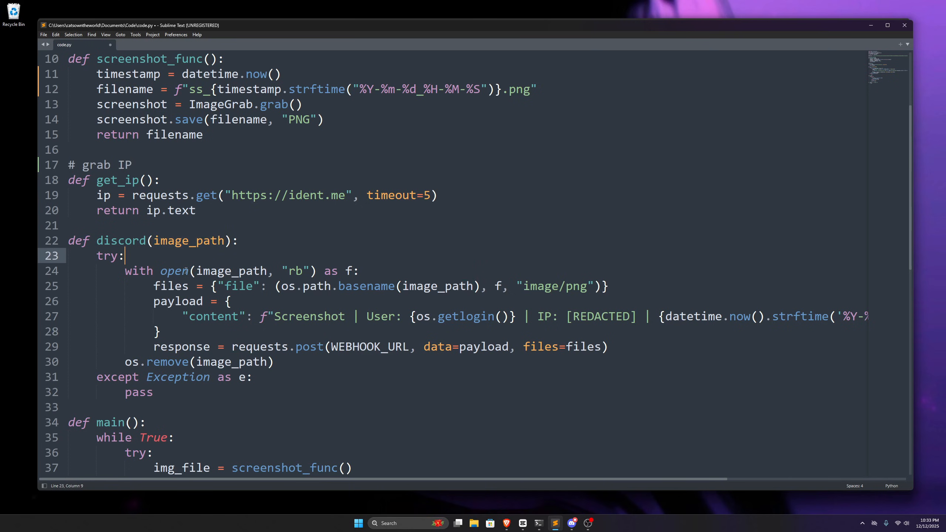
scroll(down, 3)
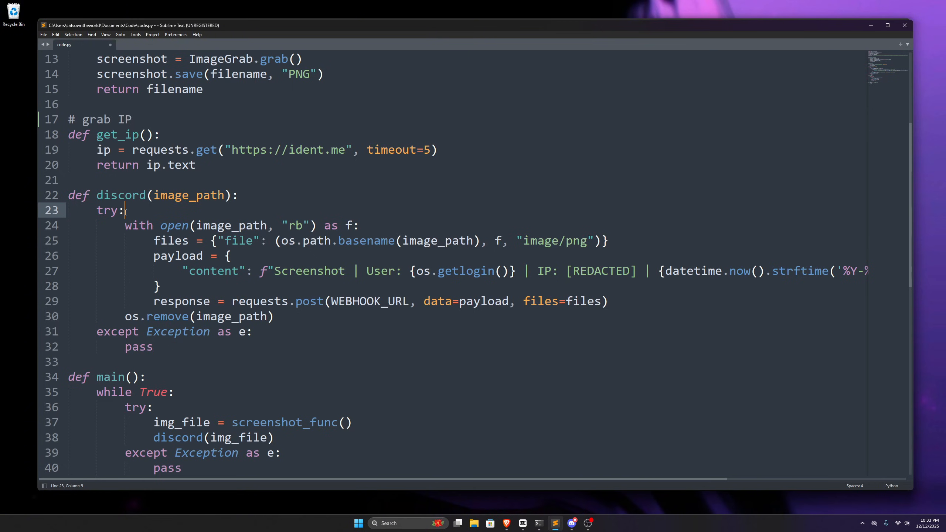
double_click(107, 210)
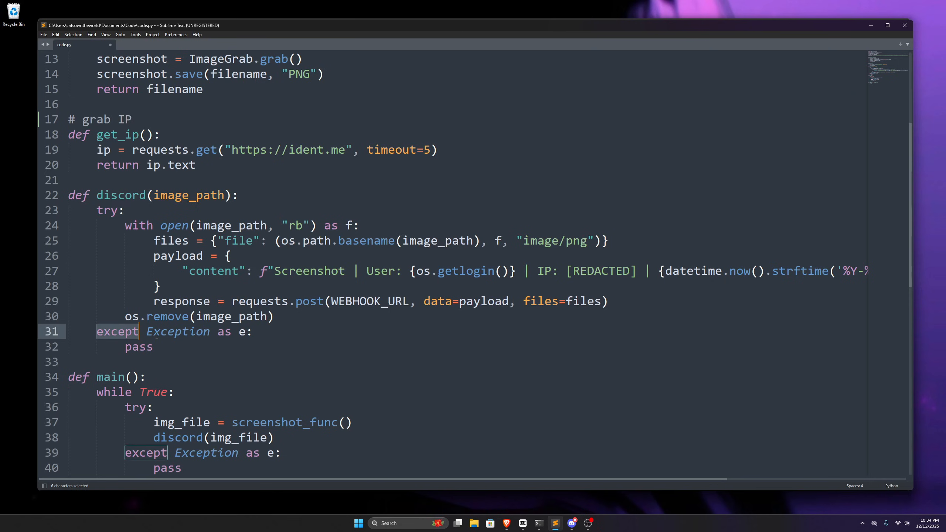
click(210, 331)
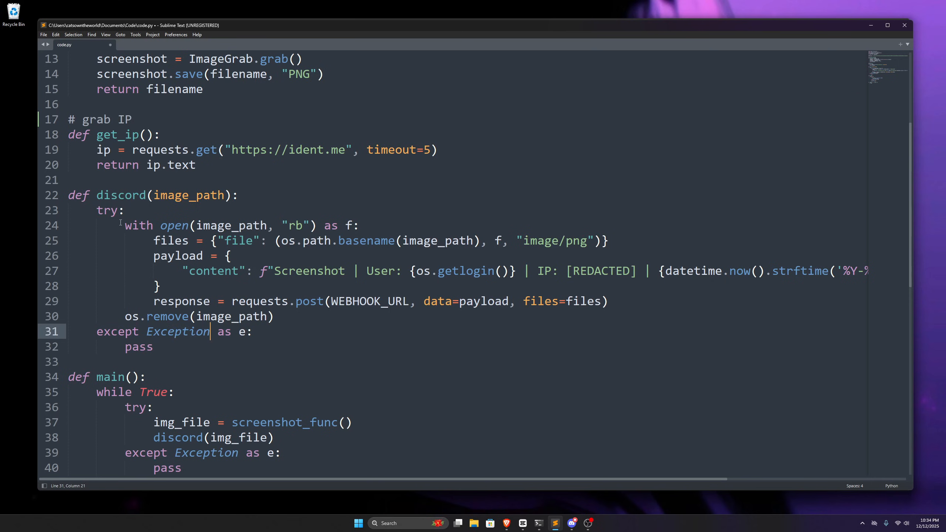
drag(120, 225, 255, 316)
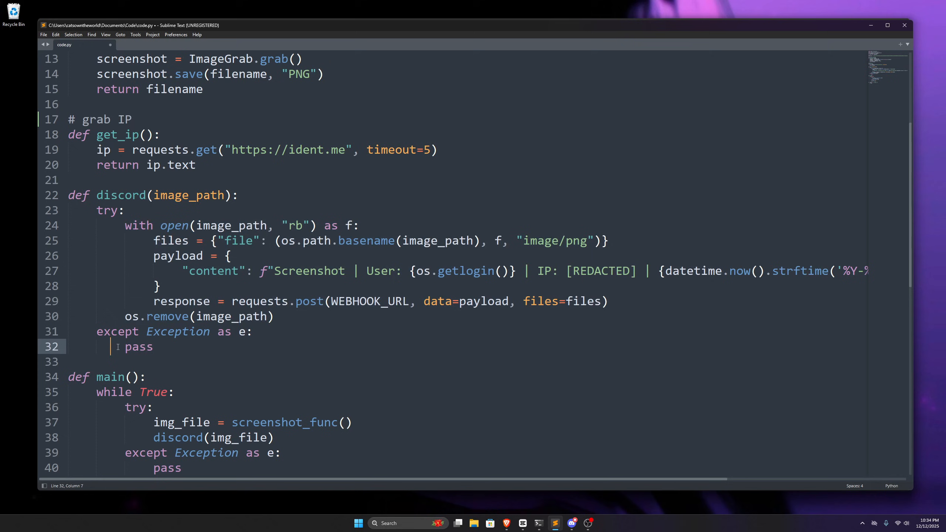
scroll(down, 3)
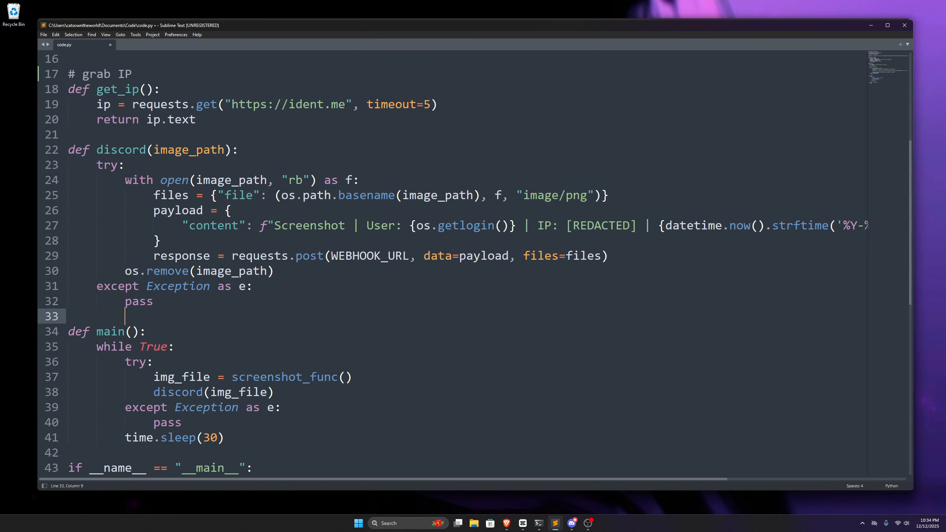
double_click(231, 180)
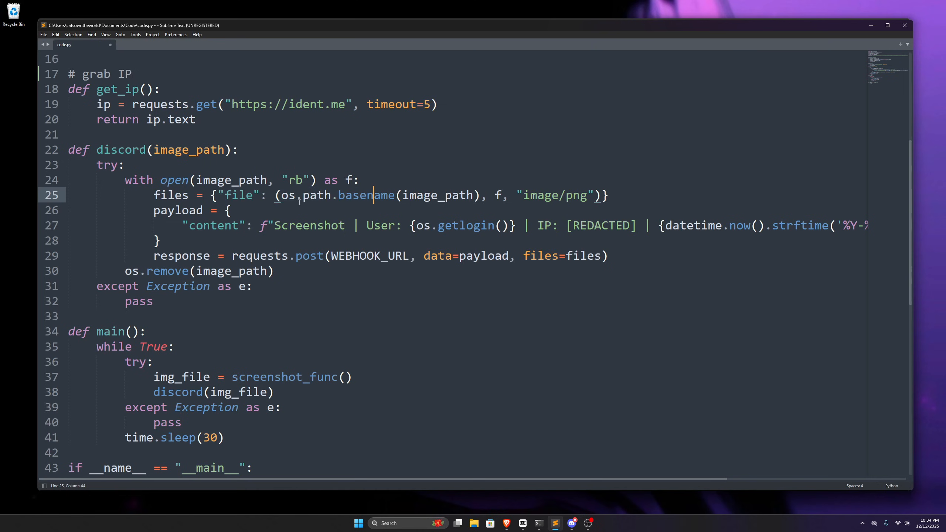
click(224, 195)
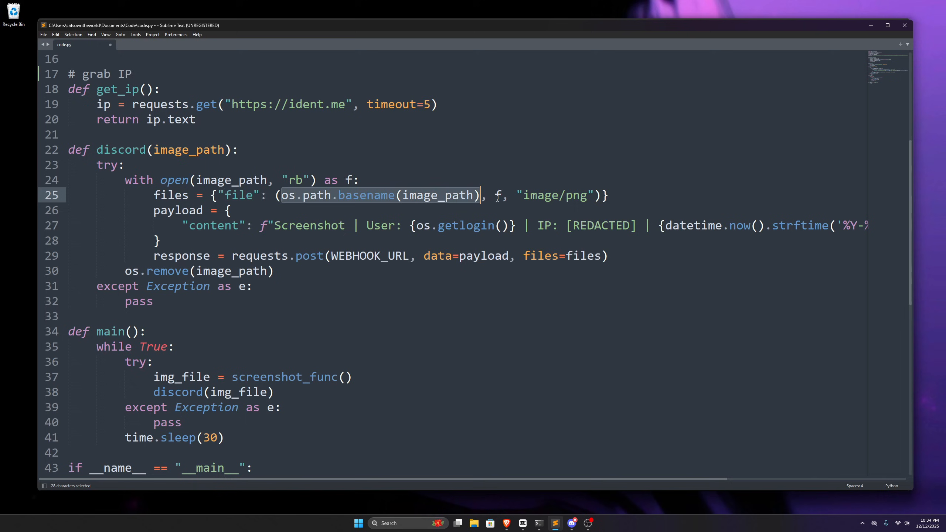
click(498, 195)
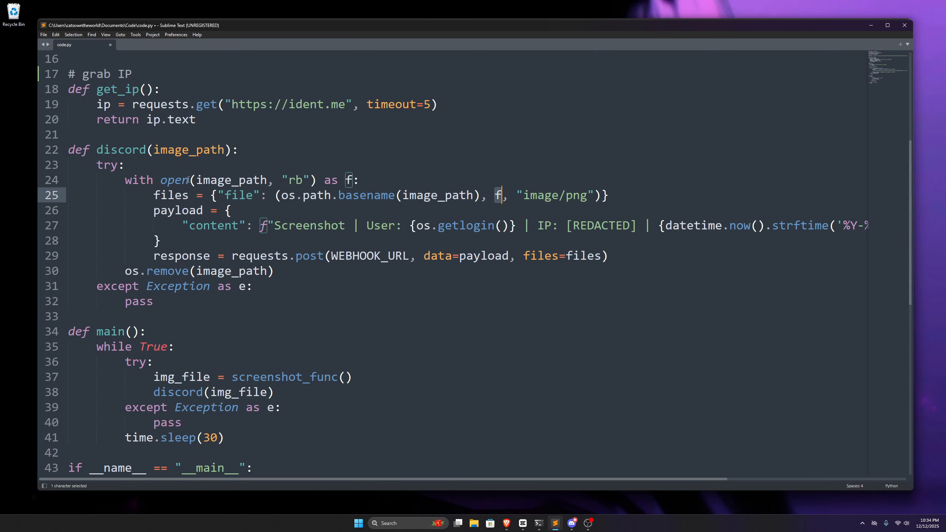
drag(523, 195, 592, 195)
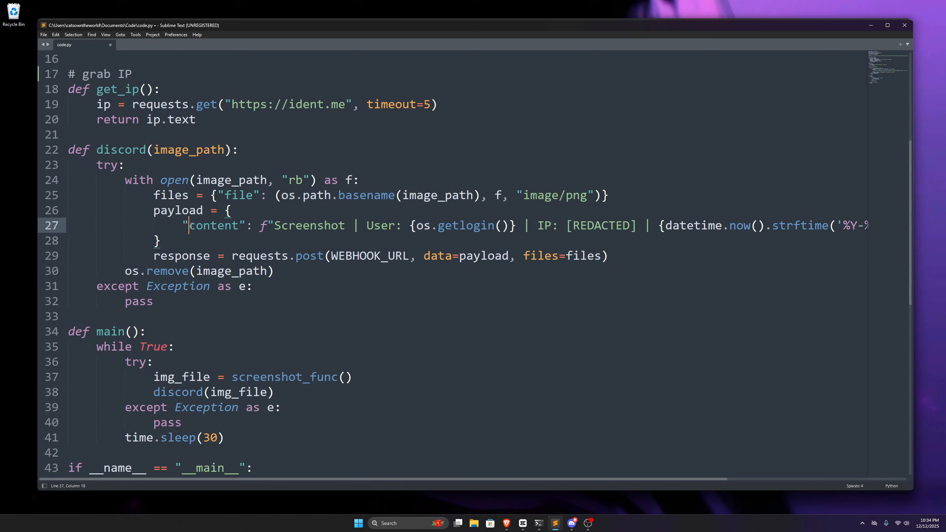
double_click(215, 225)
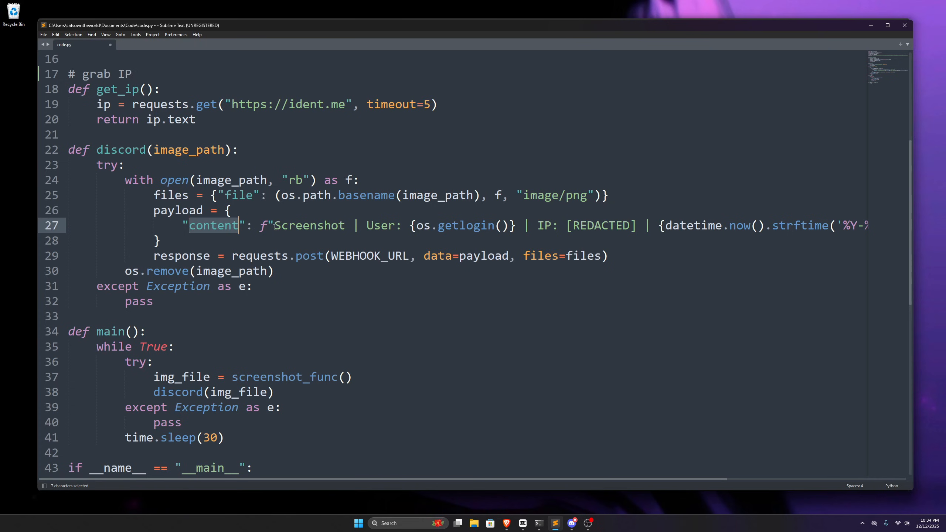
click(344, 226)
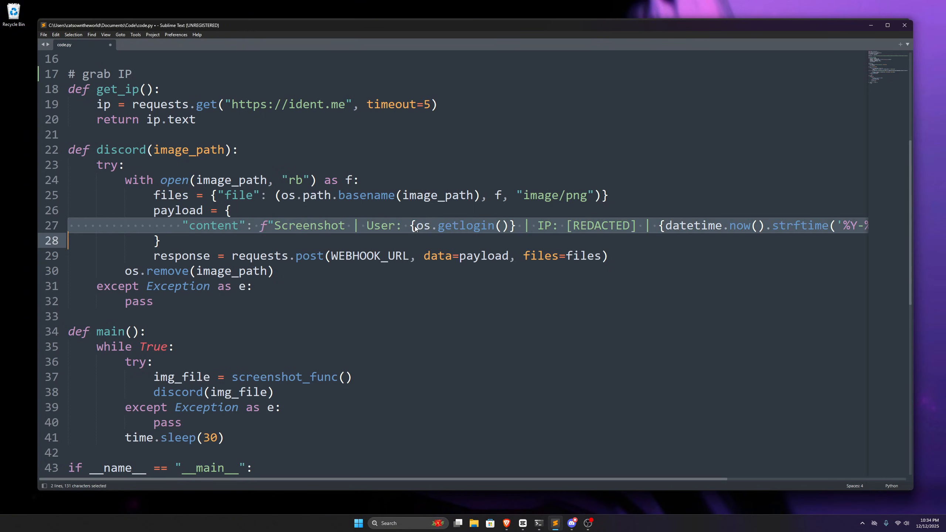
scroll(right, 3)
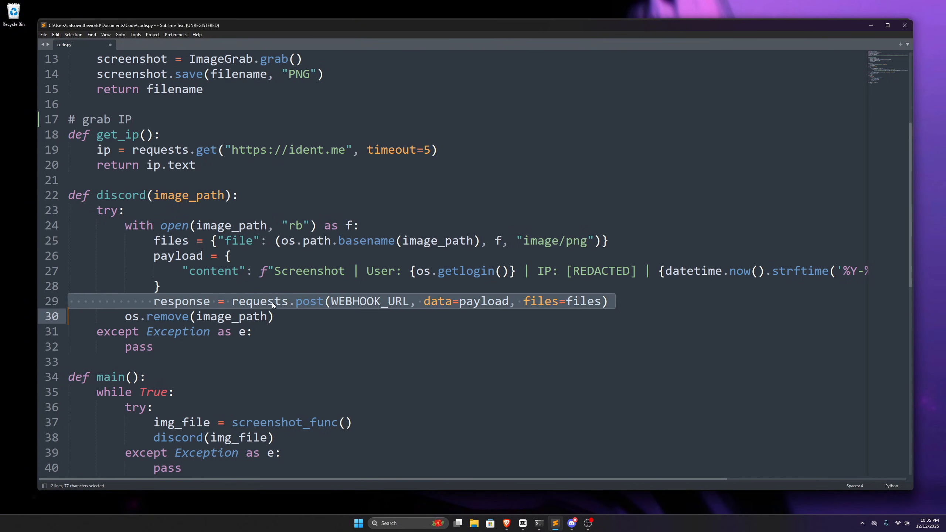
Highlight the exception handling in the Discord upload code, then scroll down to main
click(280, 301)
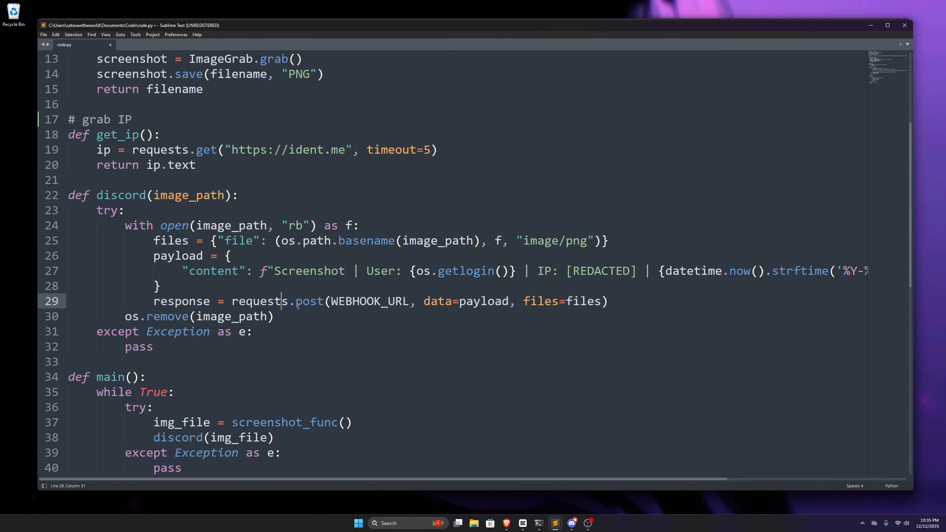
double_click(352, 301)
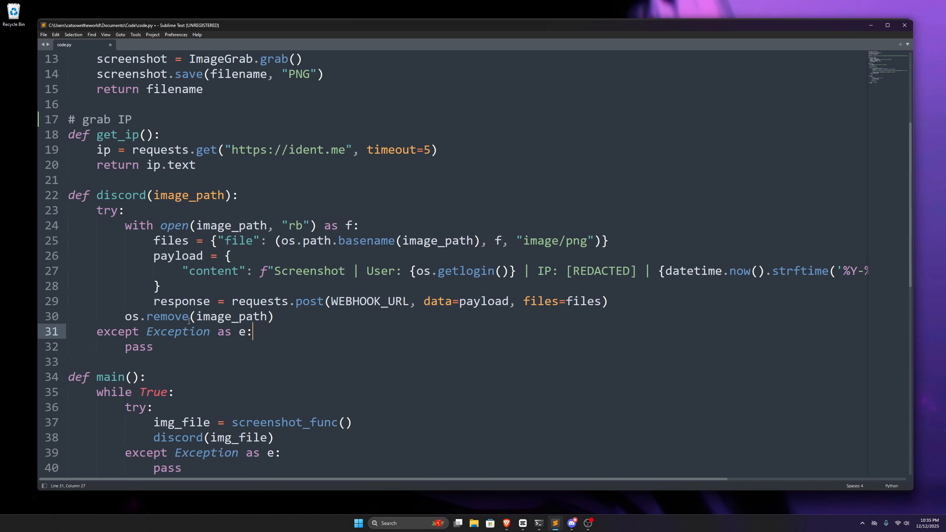
scroll(down, 3)
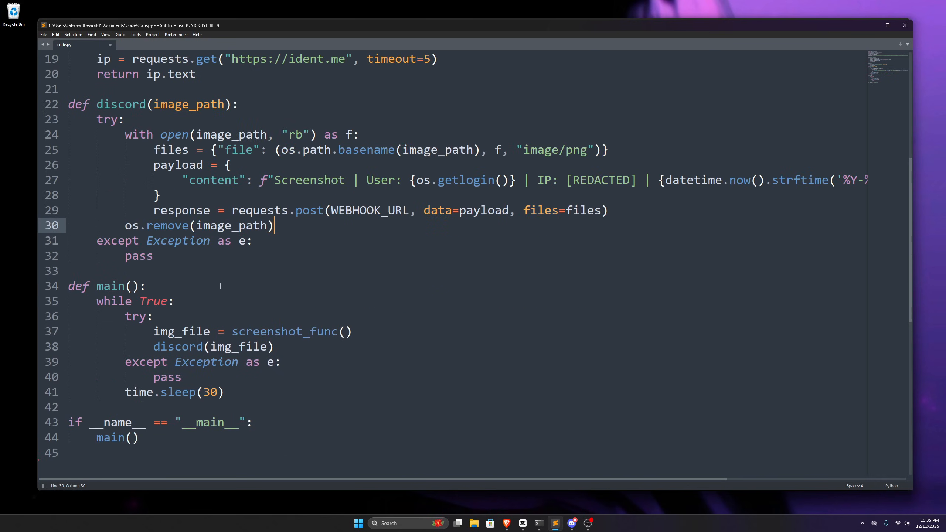
scroll(down, 3)
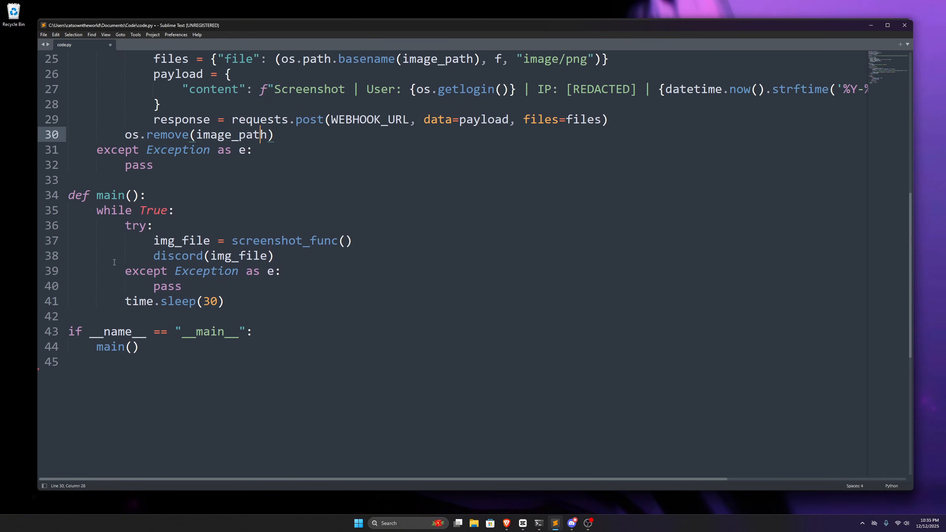
Walk through main's while True loop: try/except, the screenshot_func call, and the 30-second sleep
click(137, 195)
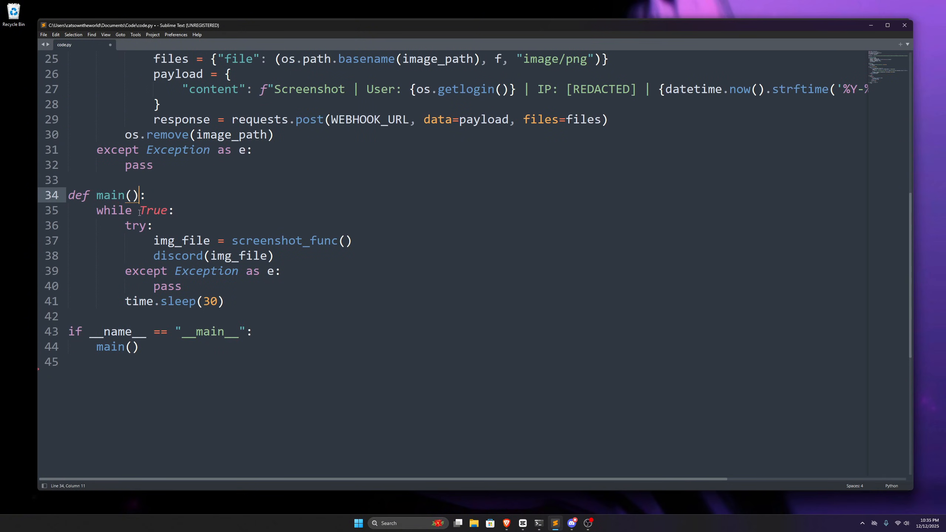
click(160, 210)
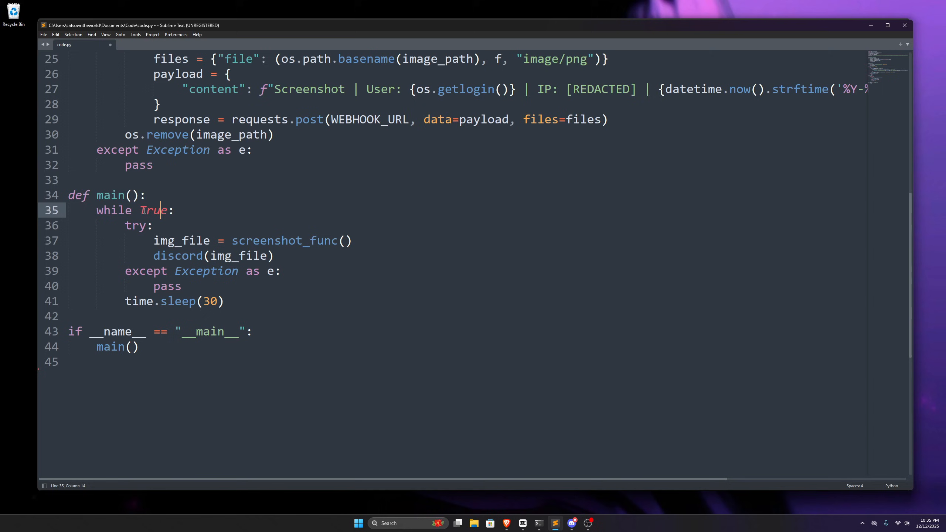
double_click(153, 210)
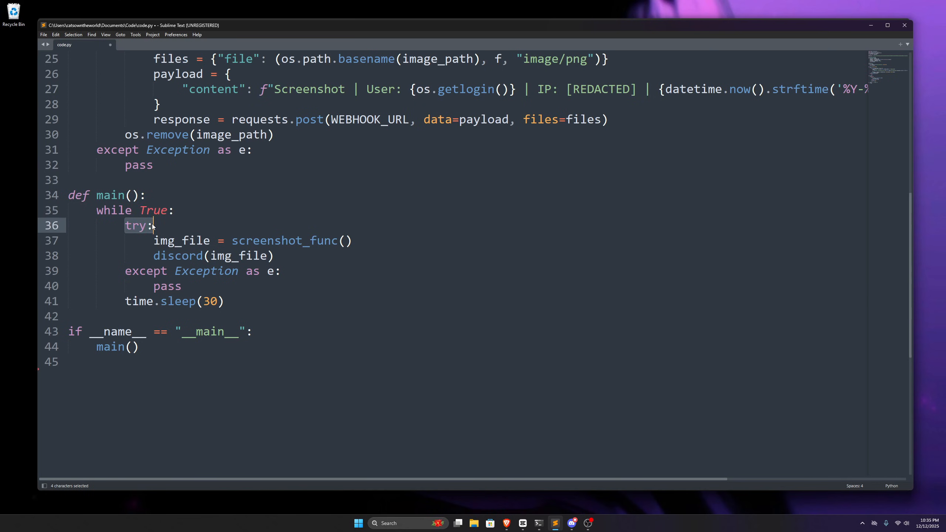
double_click(145, 270)
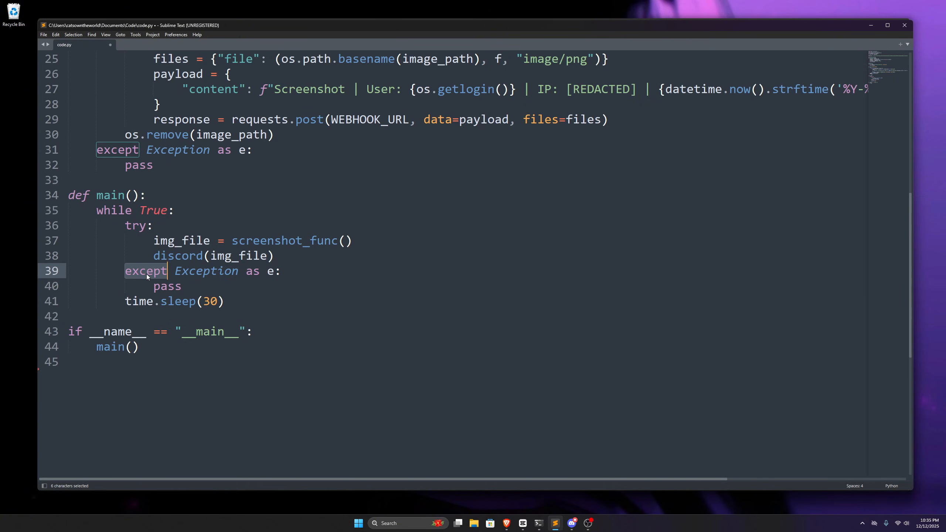
click(214, 240)
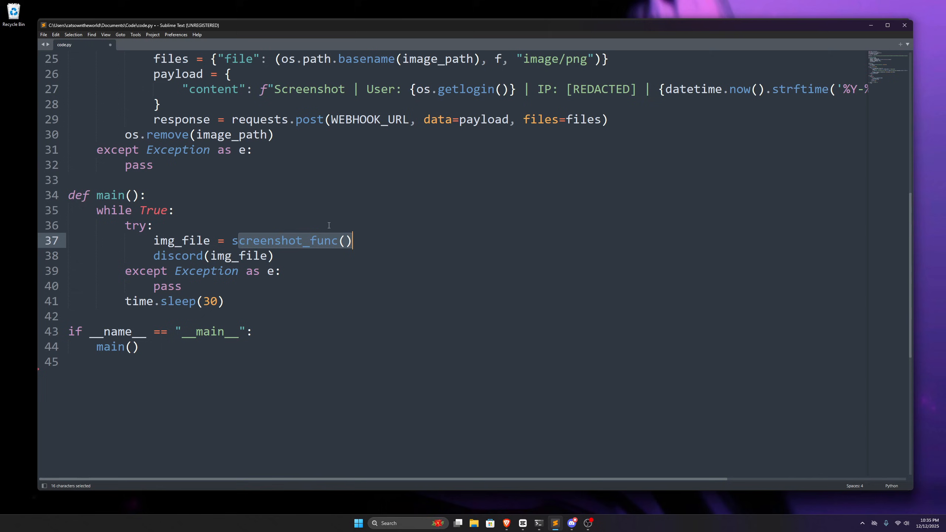
click(154, 225)
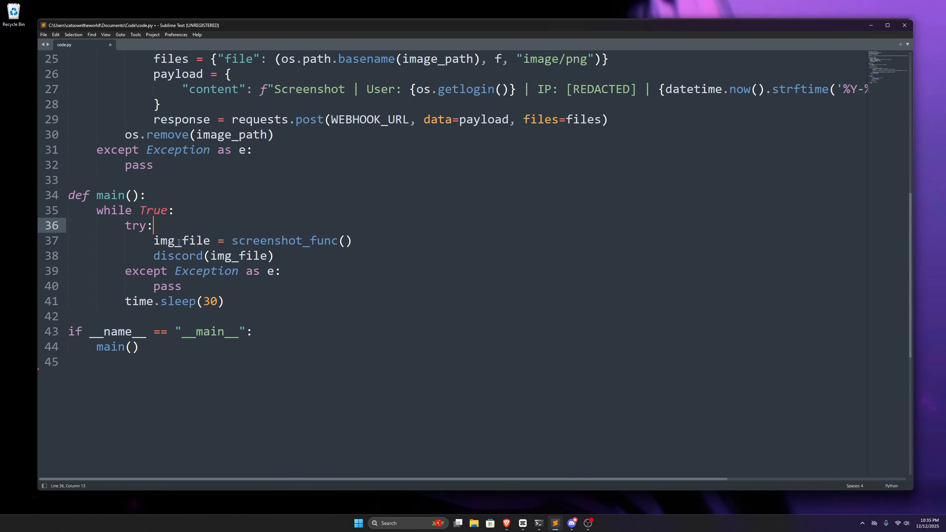
double_click(239, 256)
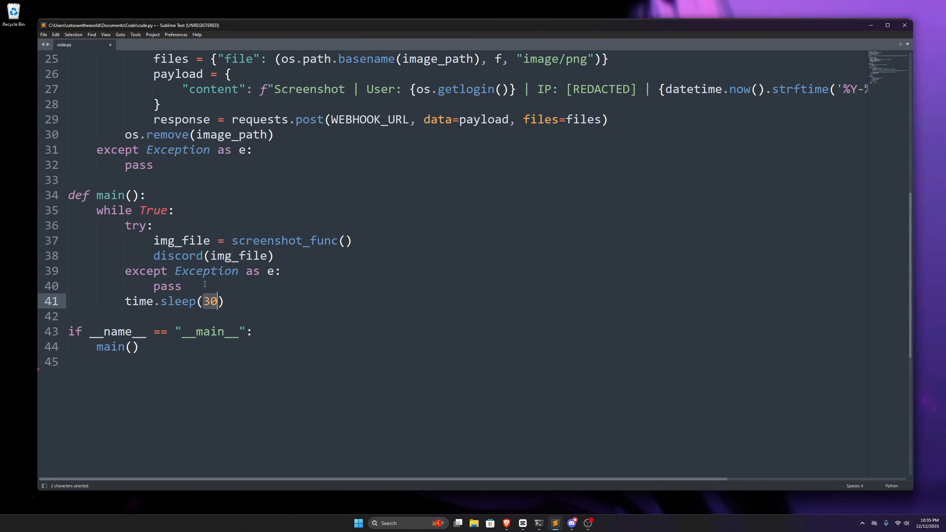
click(160, 301)
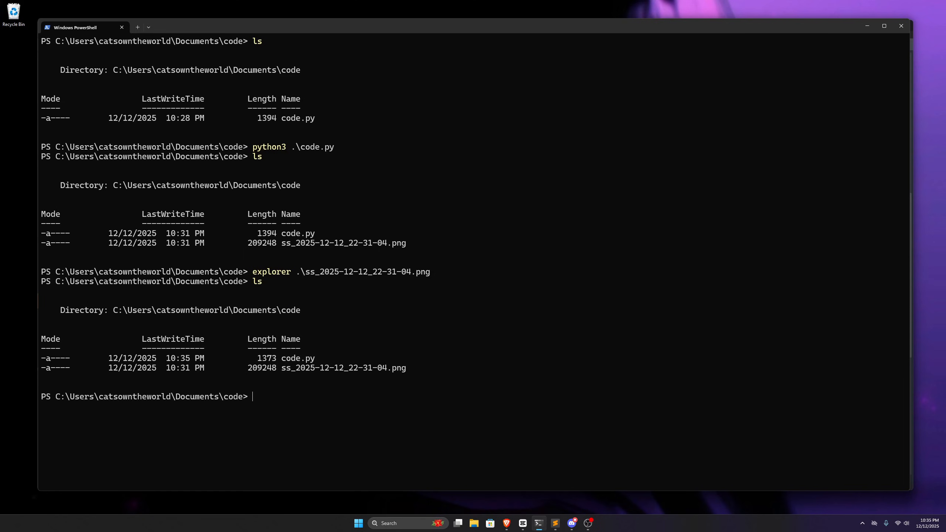
Run code.py with python3 and view the bot's screenshot posted in Discord
text(python3 co)
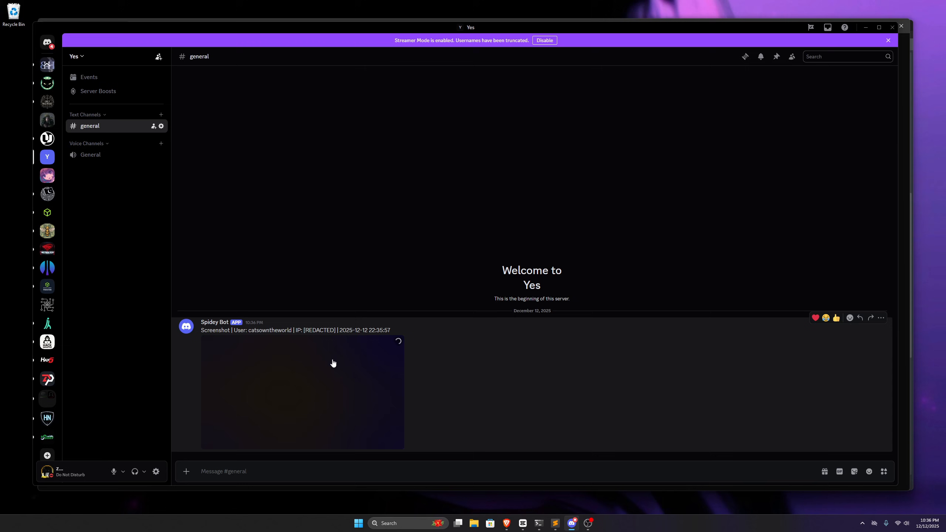
click(538, 523)
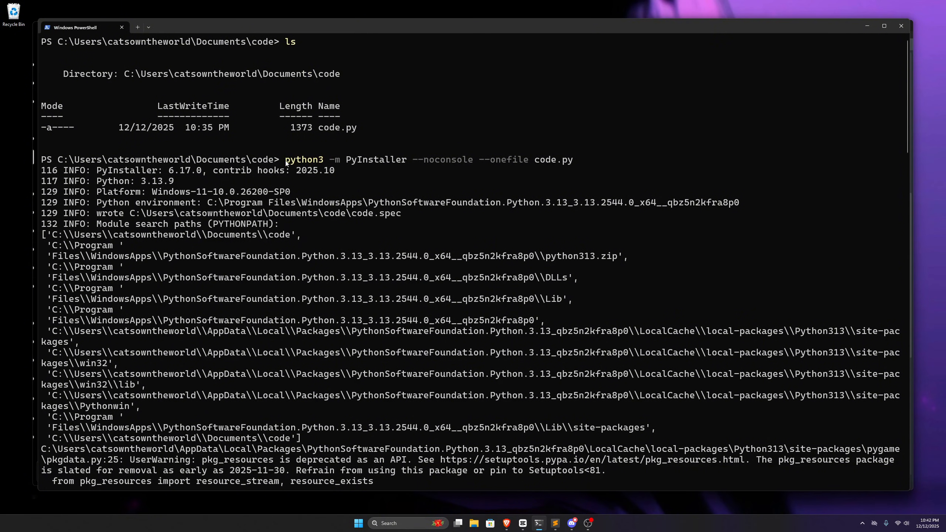
mouse_move(572, 164)
text(ls)
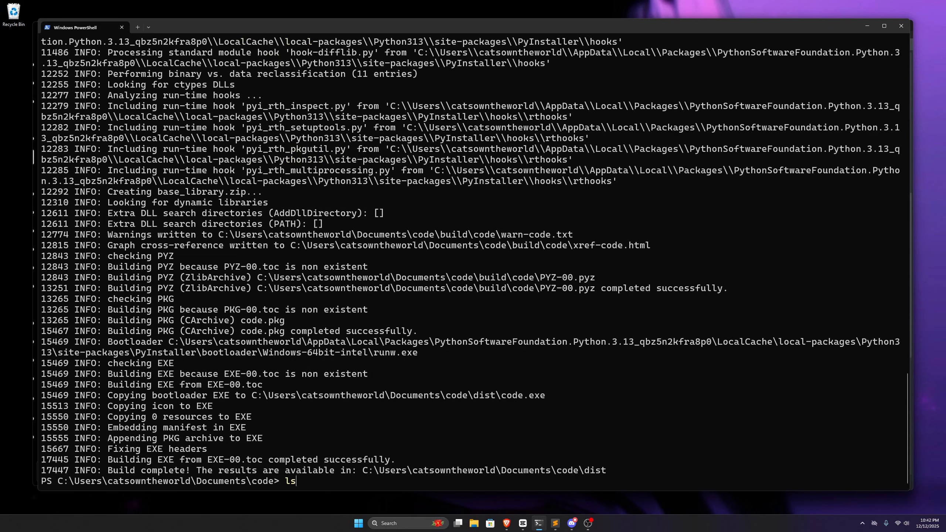
Change into the dist folder once the PyInstaller build completes
text(cd di)
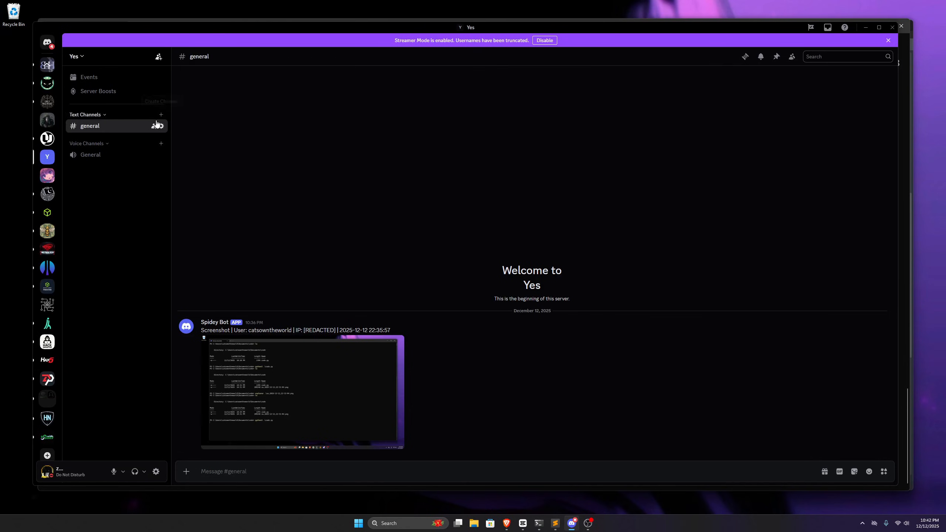
Open #general's channel settings and view its single webhook under Integrations
click(157, 126)
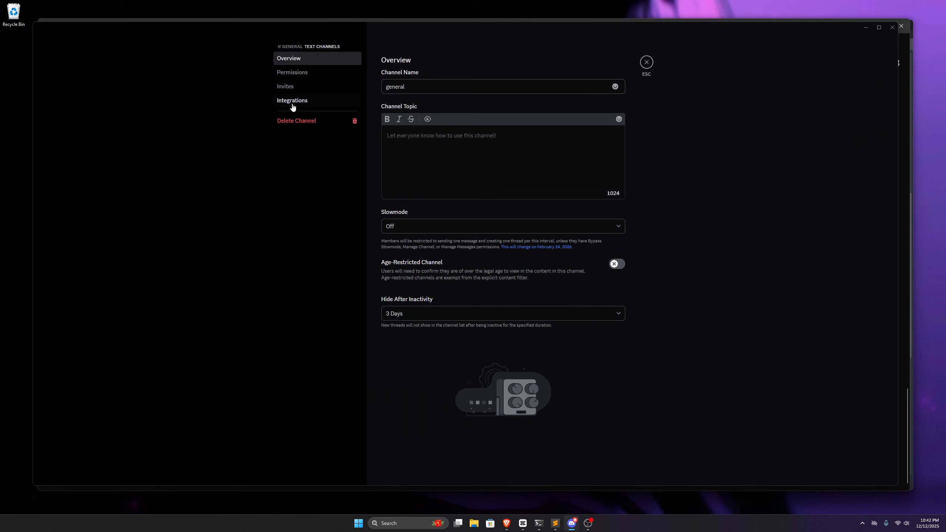
click(292, 100)
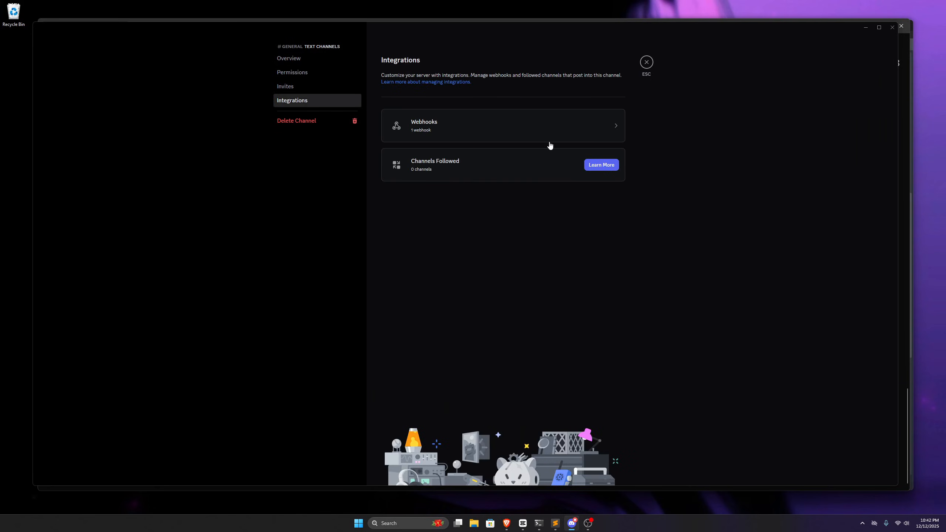
click(501, 125)
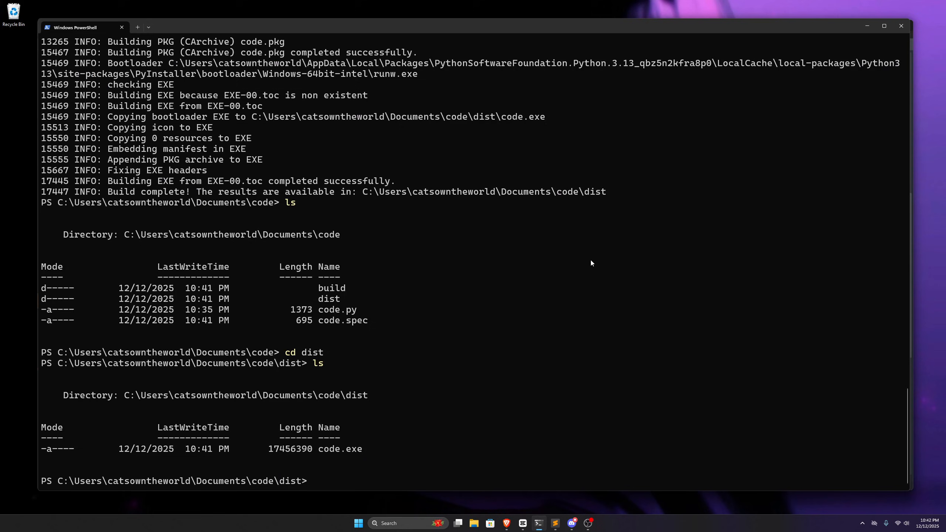
mouse_move(674, 257)
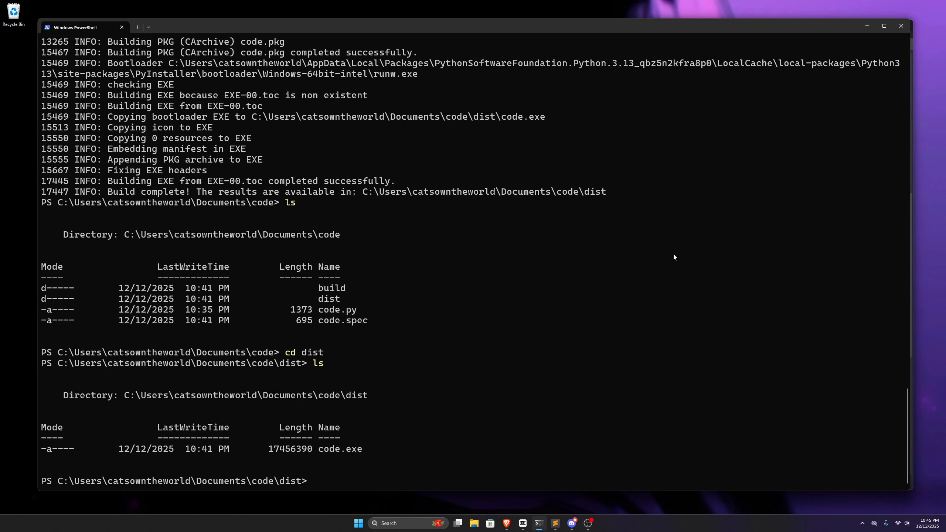
mouse_move(644, 394)
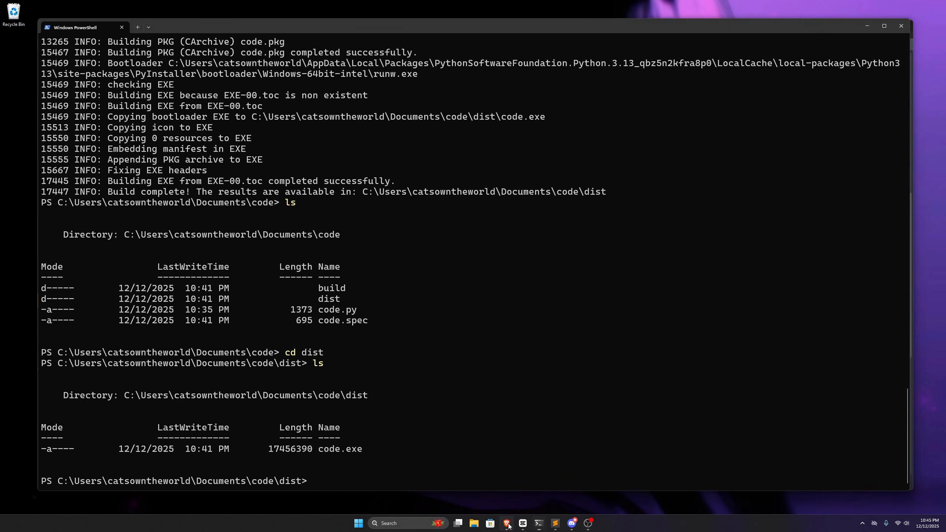
Bring up Brave and scroll to the end of the SYSTEM_32! Gumroad page
click(508, 523)
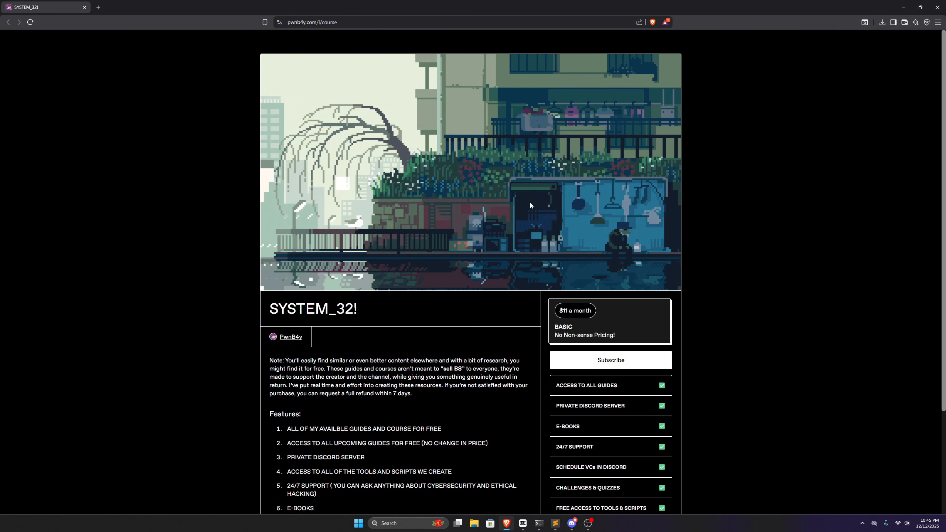
scroll(down, 3)
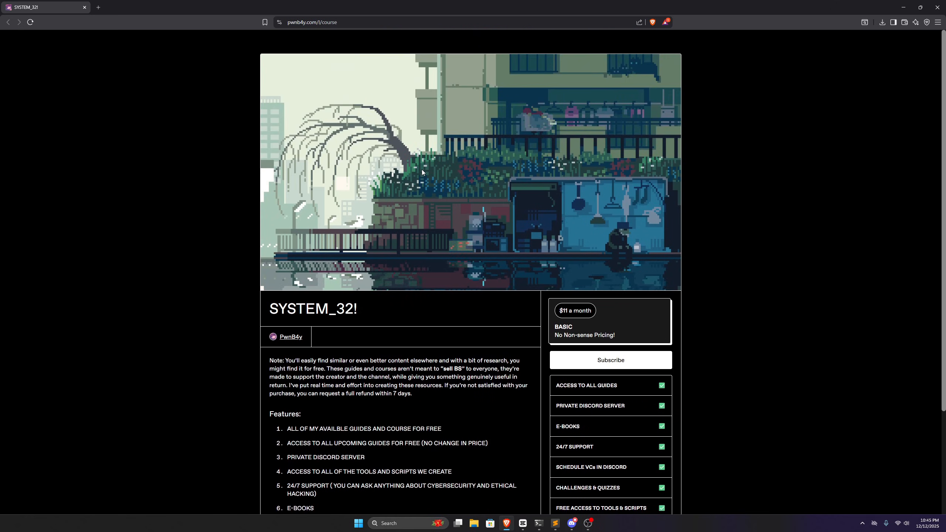
scroll(down, 3)
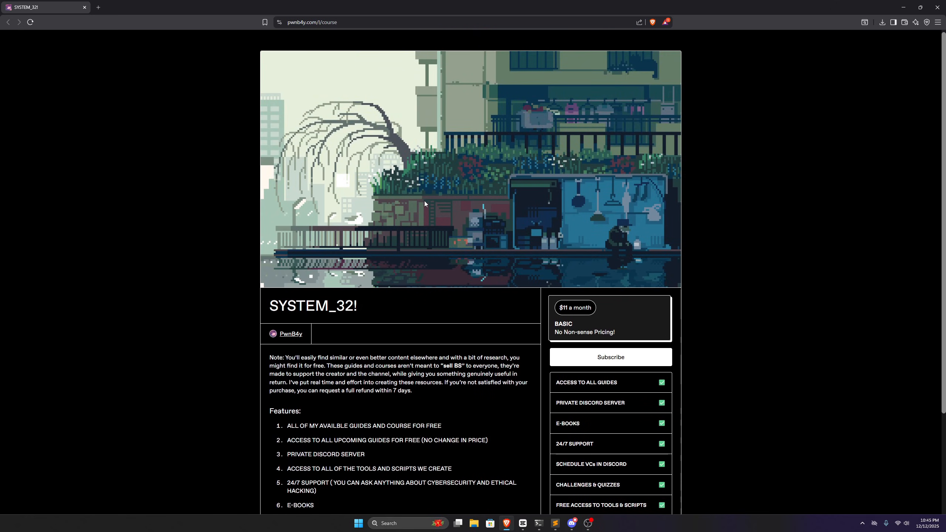
scroll(down, 3)
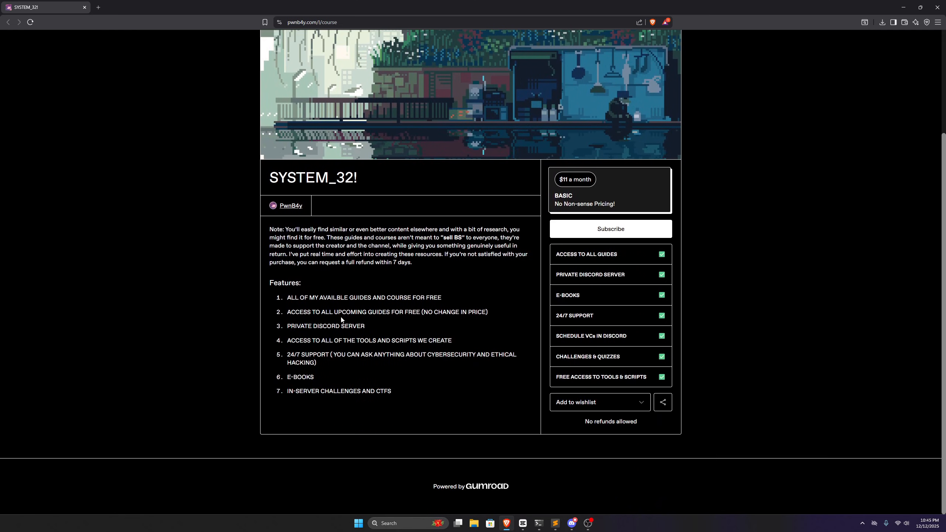
mouse_move(546, 370)
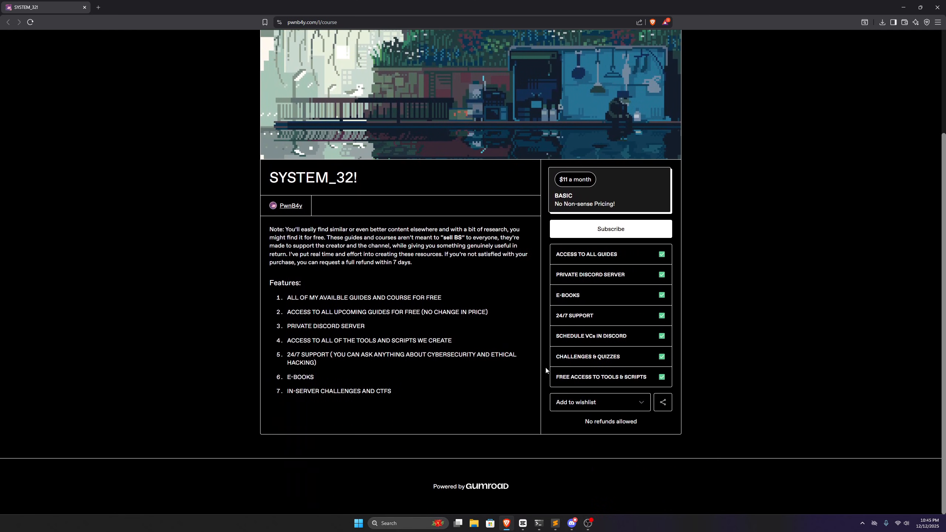